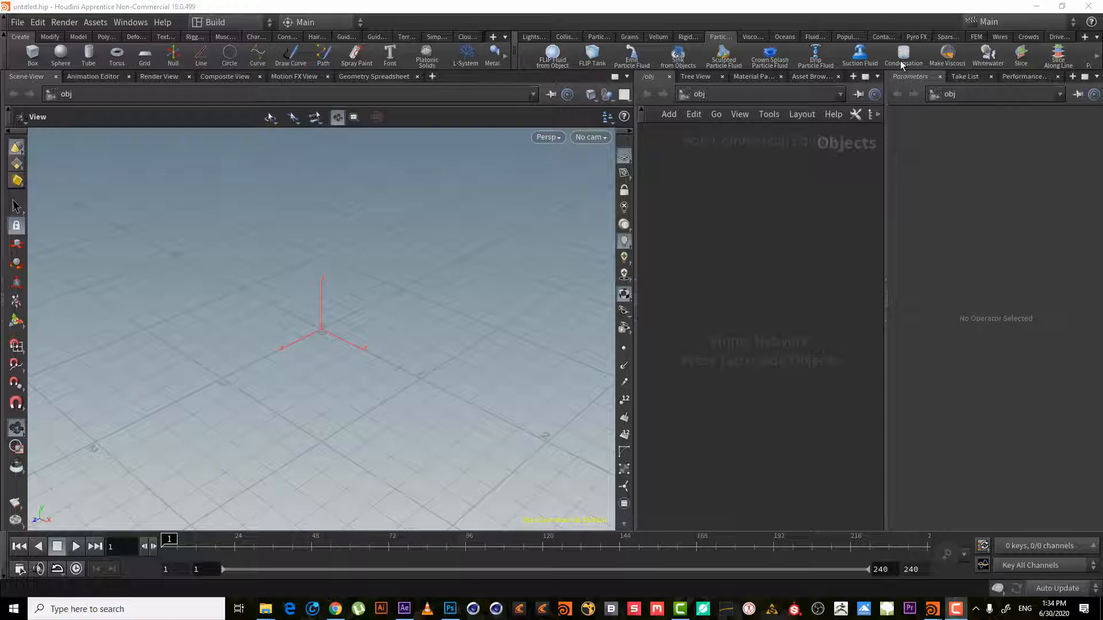
pyautogui.moveTo(902, 54)
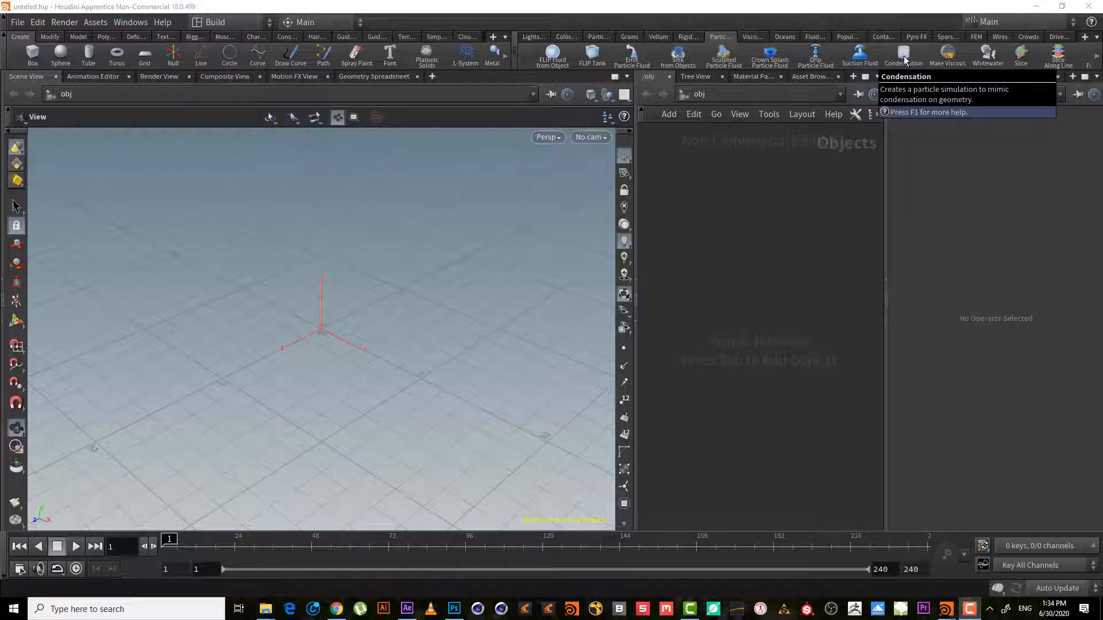
# - Apply the Condensation shelf tool to the sphere, creating AutoDopNetwork and fluid_particles
pyautogui.click(903, 55)
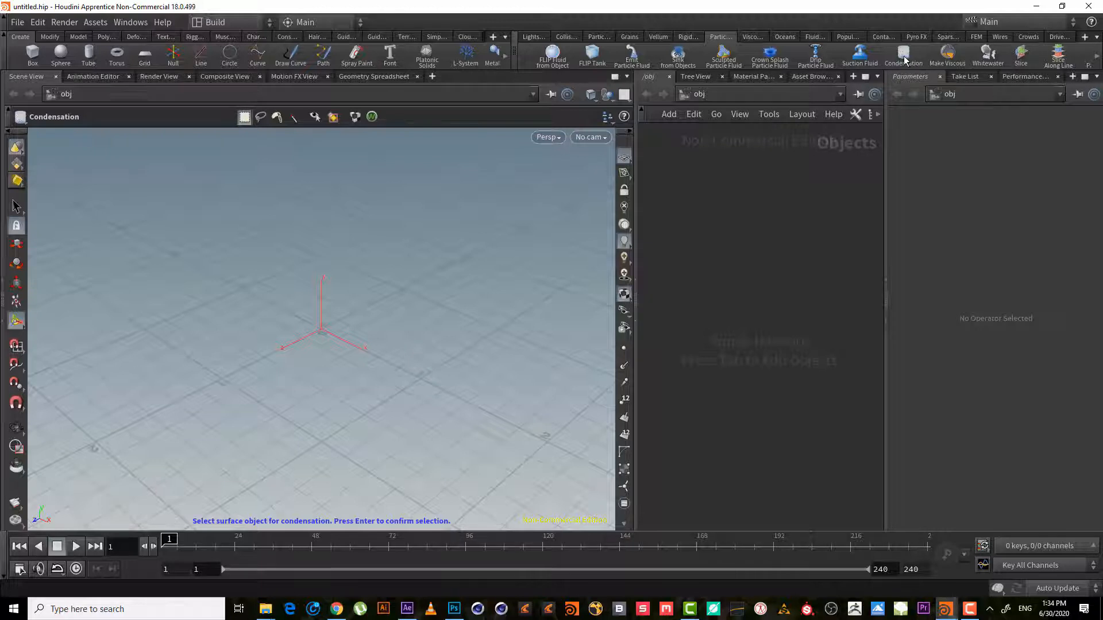
pyautogui.moveTo(903, 62)
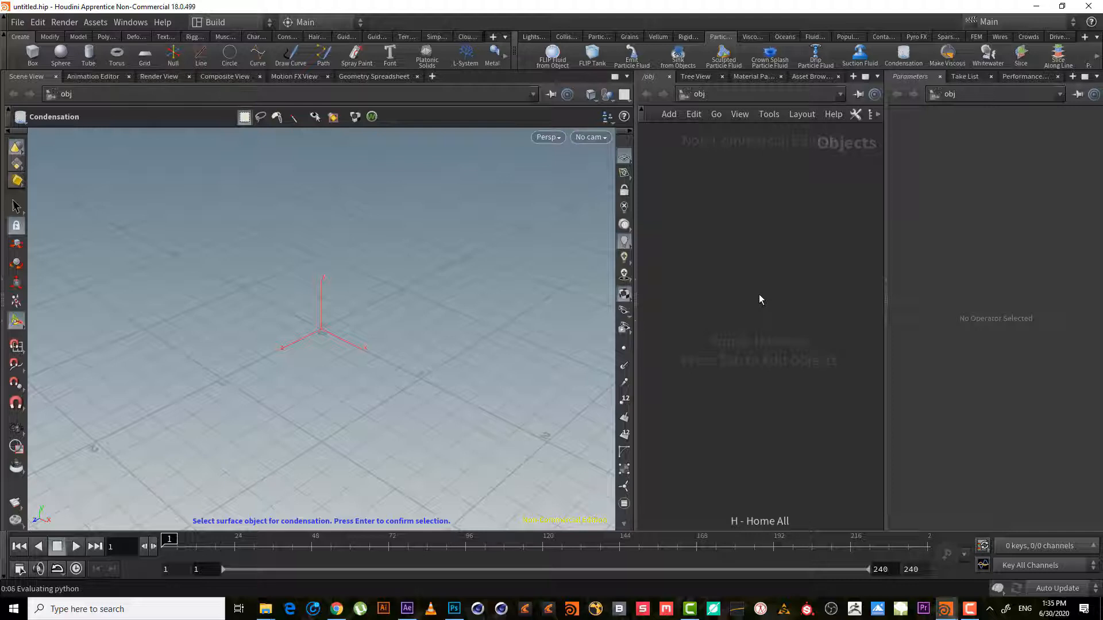
pyautogui.press('tab')
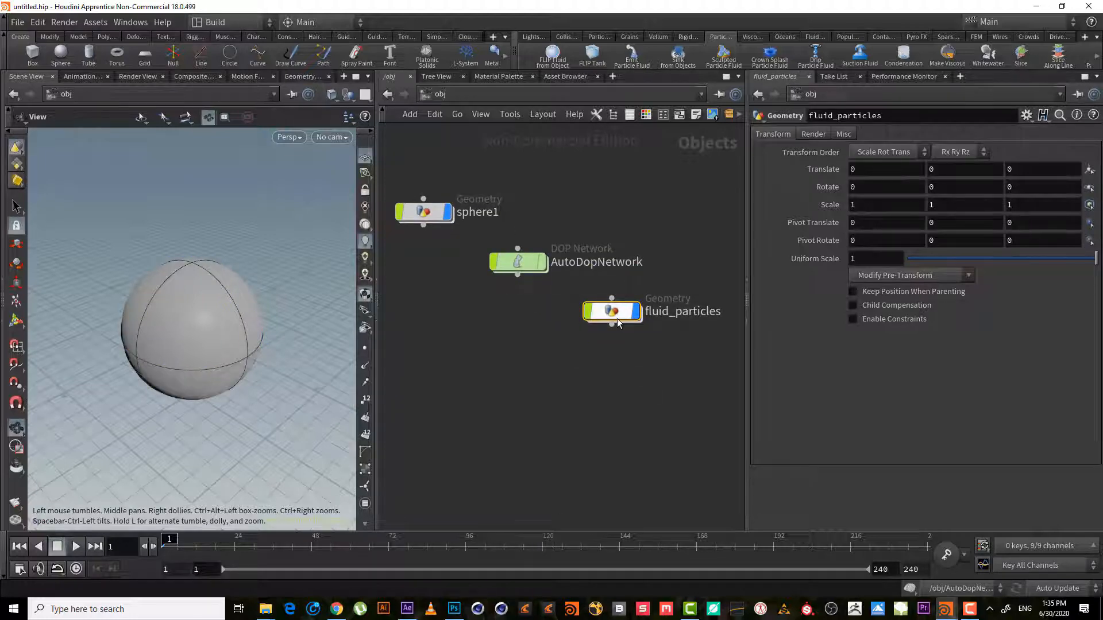
pyautogui.doubleClick(611, 311)
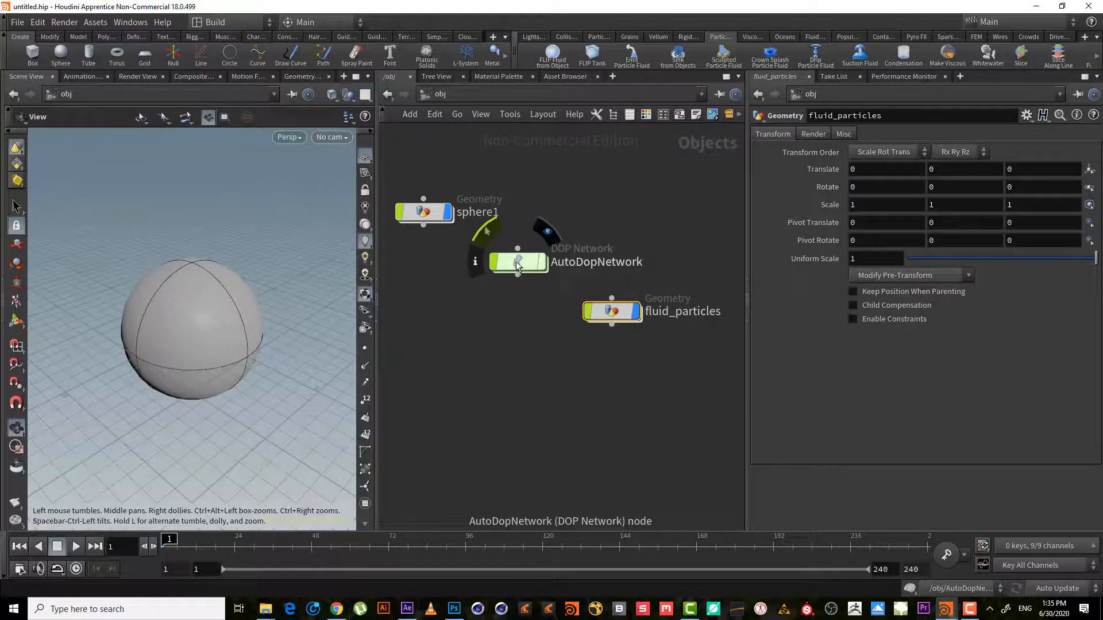
pyautogui.doubleClick(517, 263)
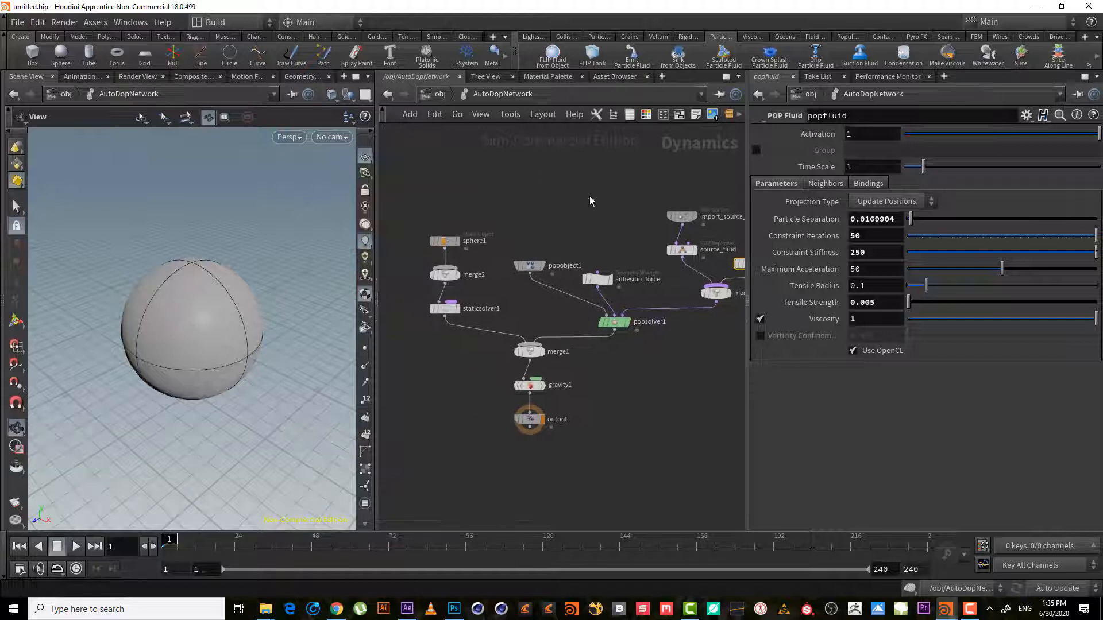
pyautogui.moveTo(505, 212)
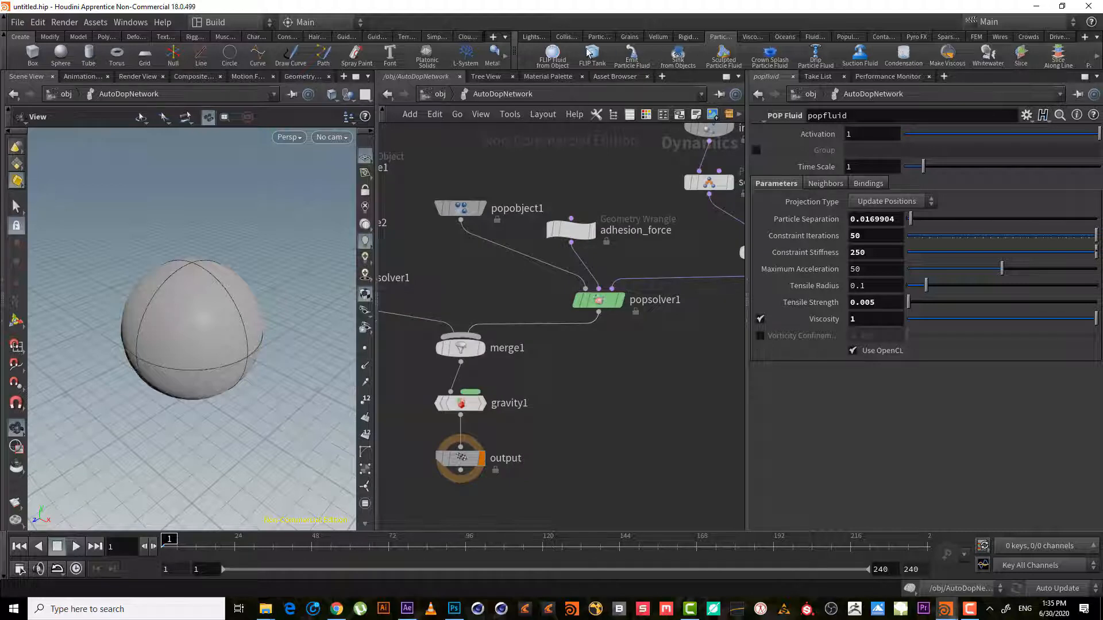
pyautogui.click(598, 299)
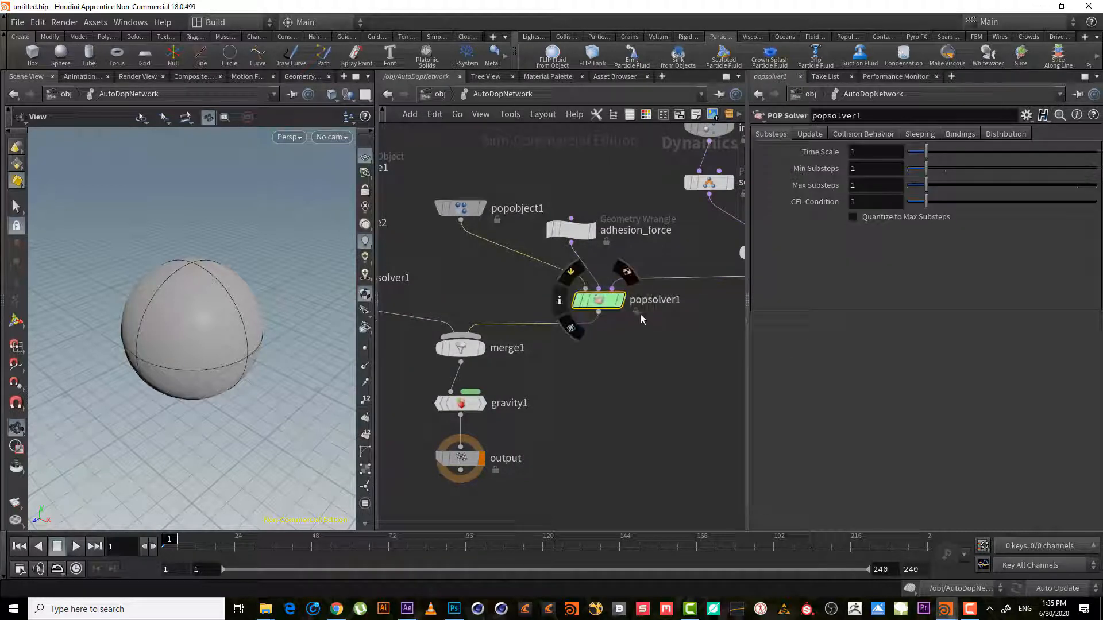
pyautogui.click(460, 208)
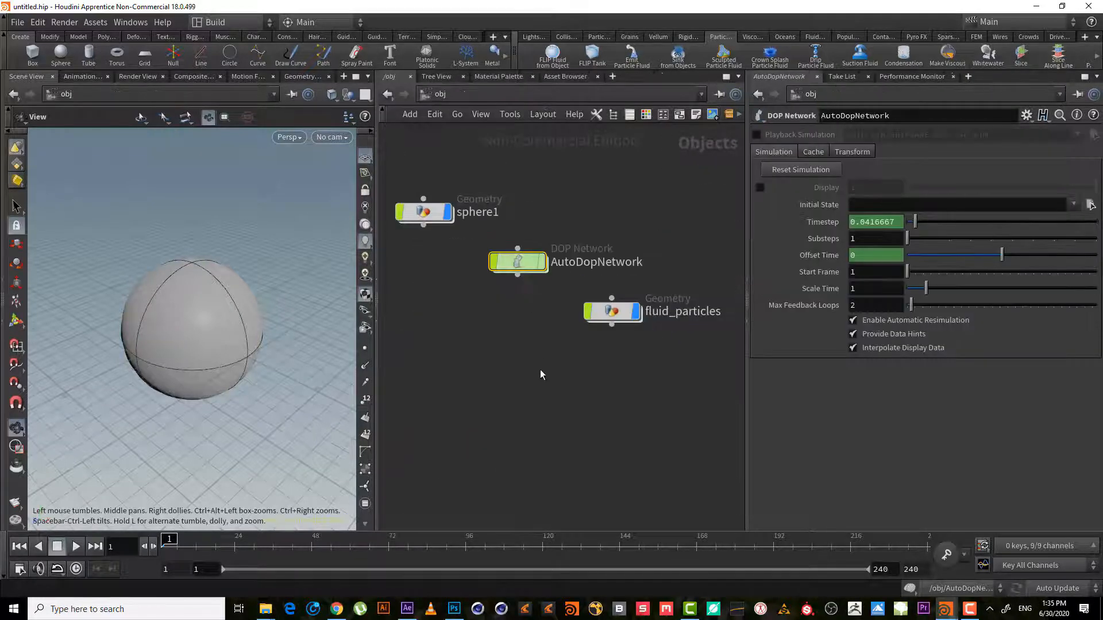
# - Go back to object level and dive into sphere1's popnet and collisionsource1 network
pyautogui.press('tab')
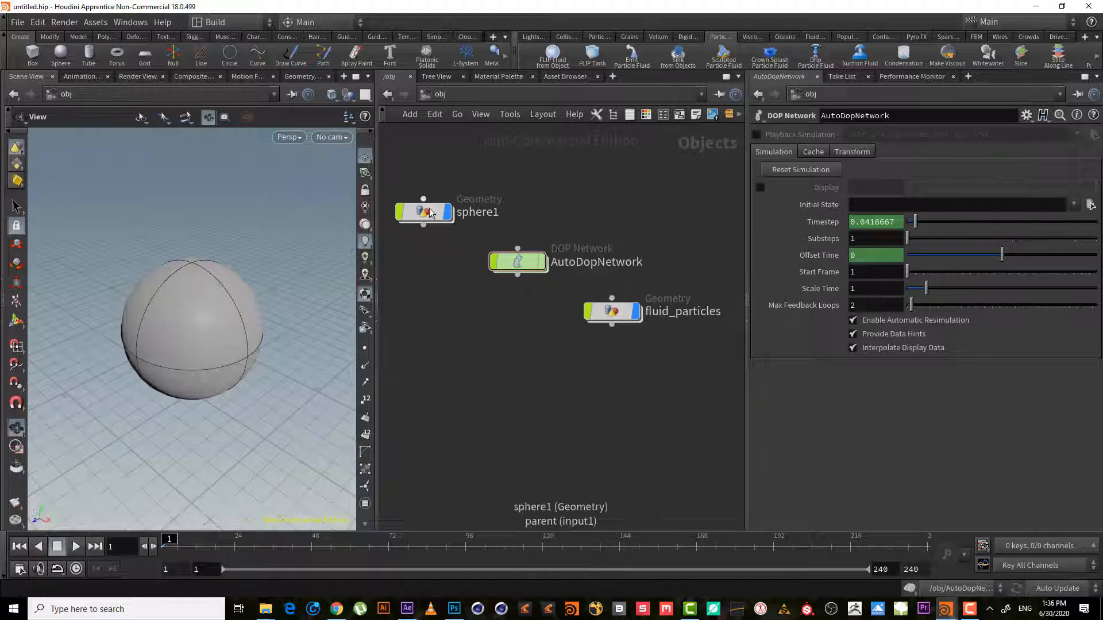
pyautogui.doubleClick(422, 212)
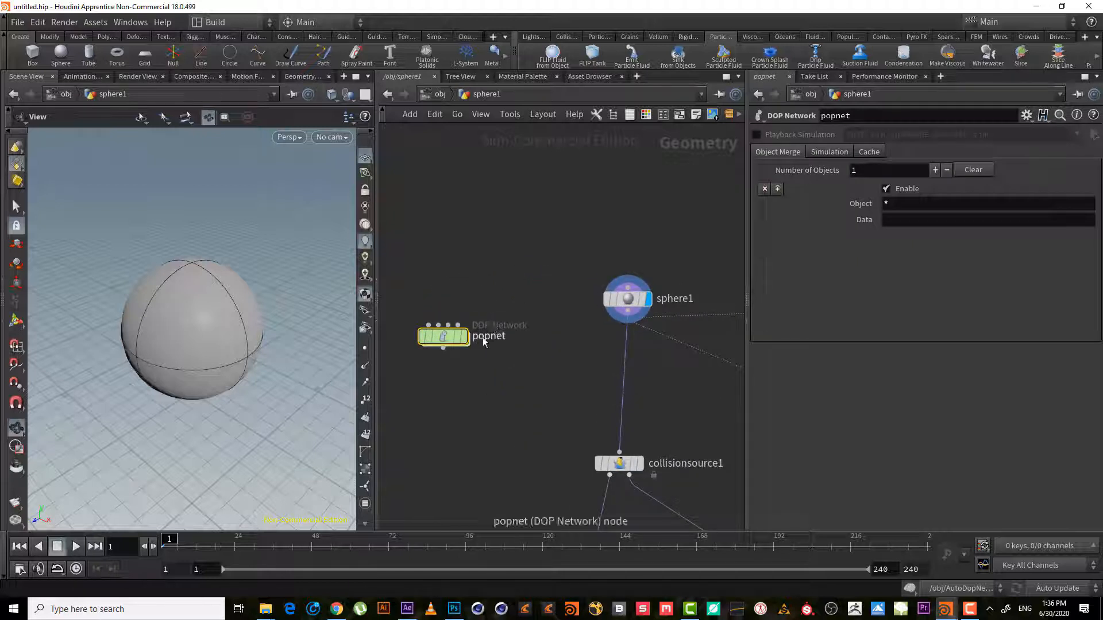
# - Enter the popnet network and select popobject to display its parameters
pyautogui.doubleClick(443, 336)
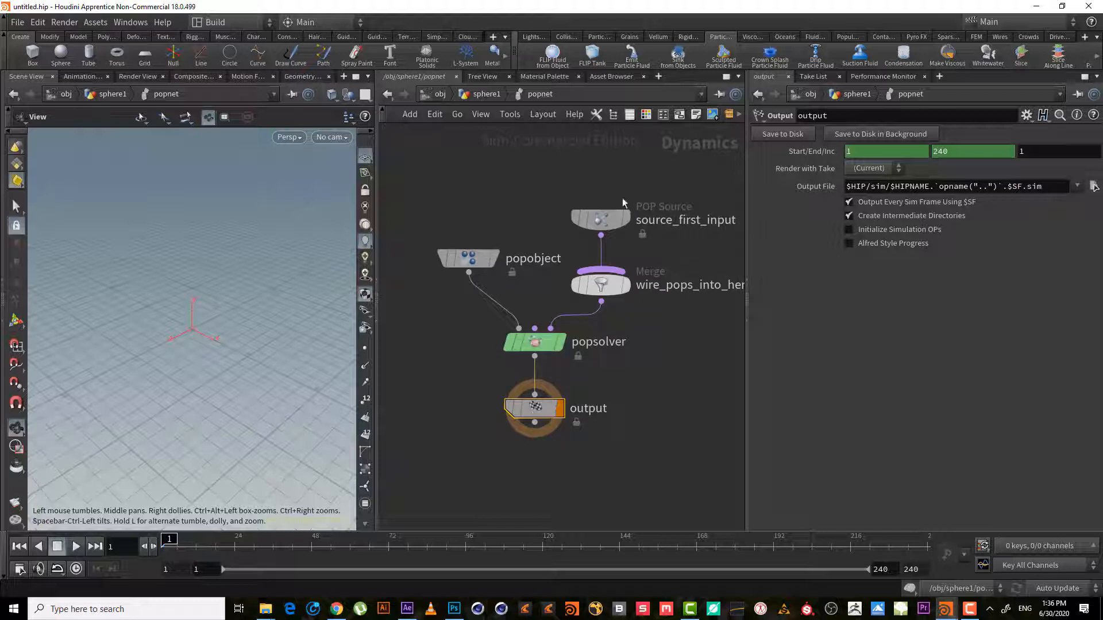
pyautogui.moveTo(466, 249)
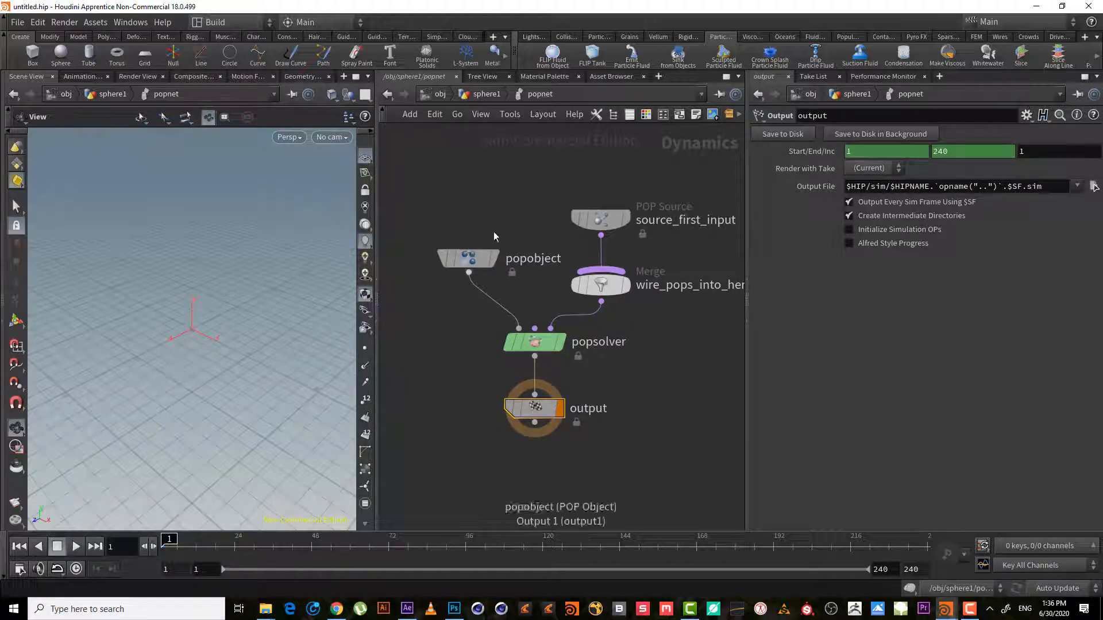
pyautogui.click(468, 258)
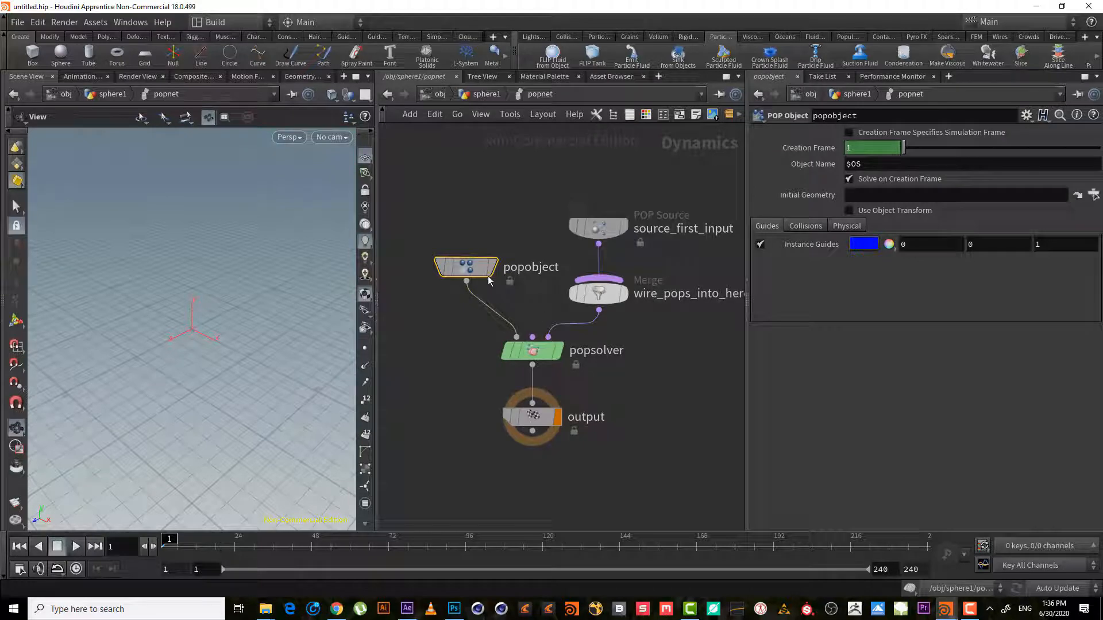
pyautogui.click(532, 350)
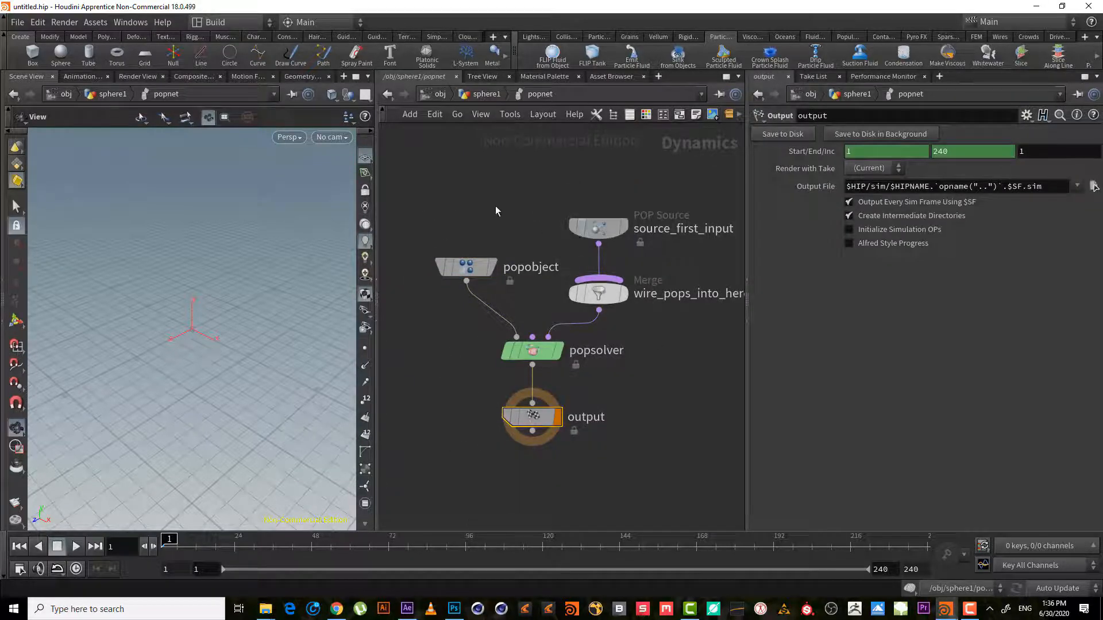
pyautogui.click(466, 266)
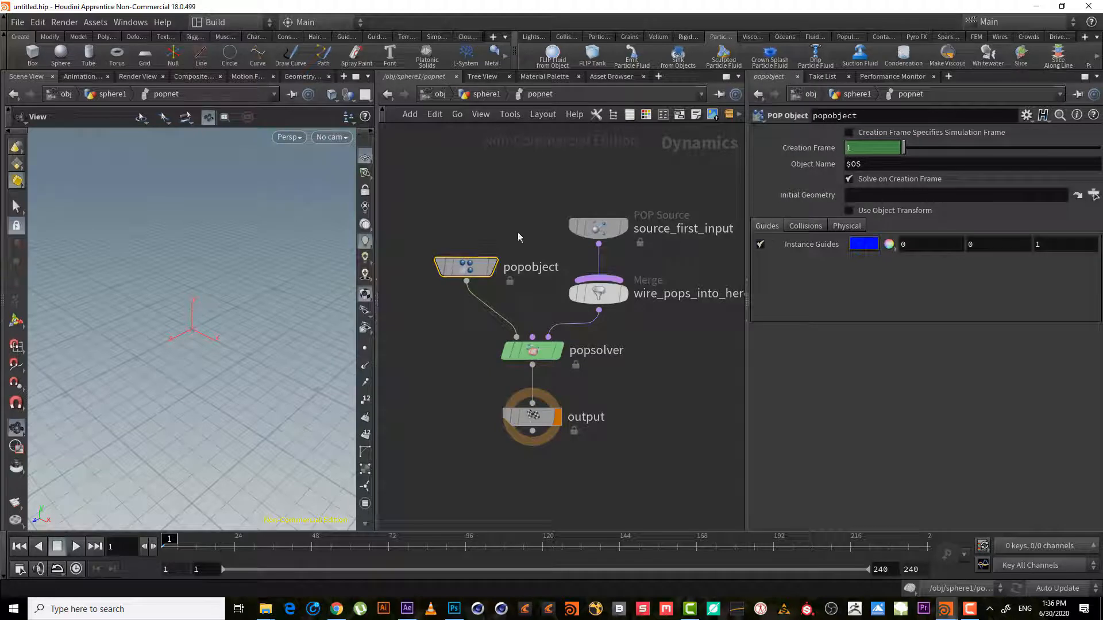
pyautogui.click(804, 226)
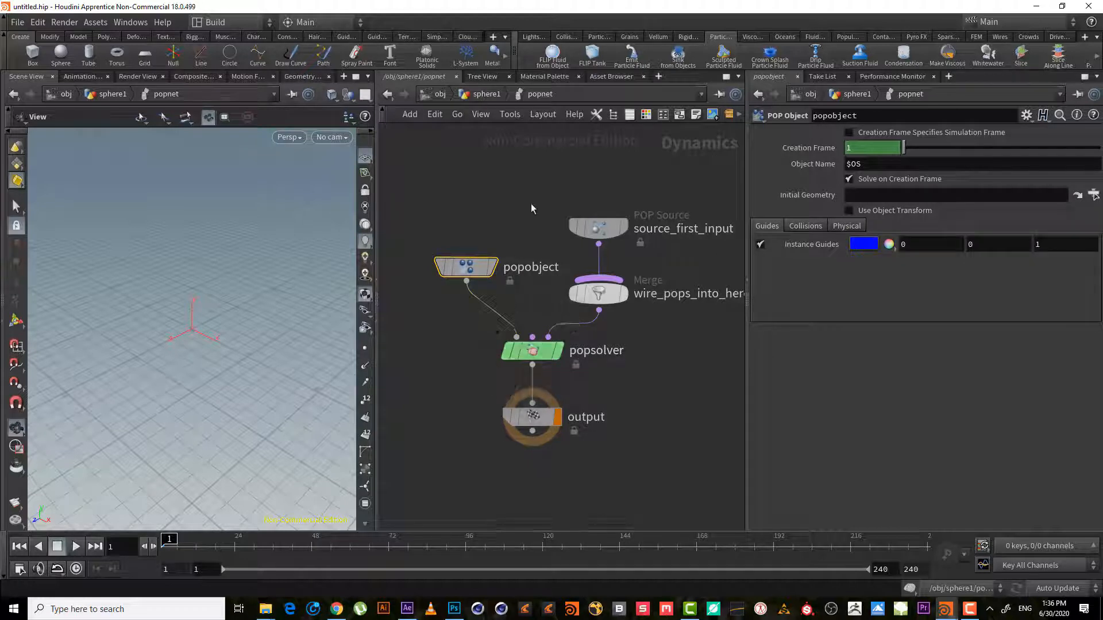
# - Review the popsolver node's update and distribution settings
pyautogui.click(531, 351)
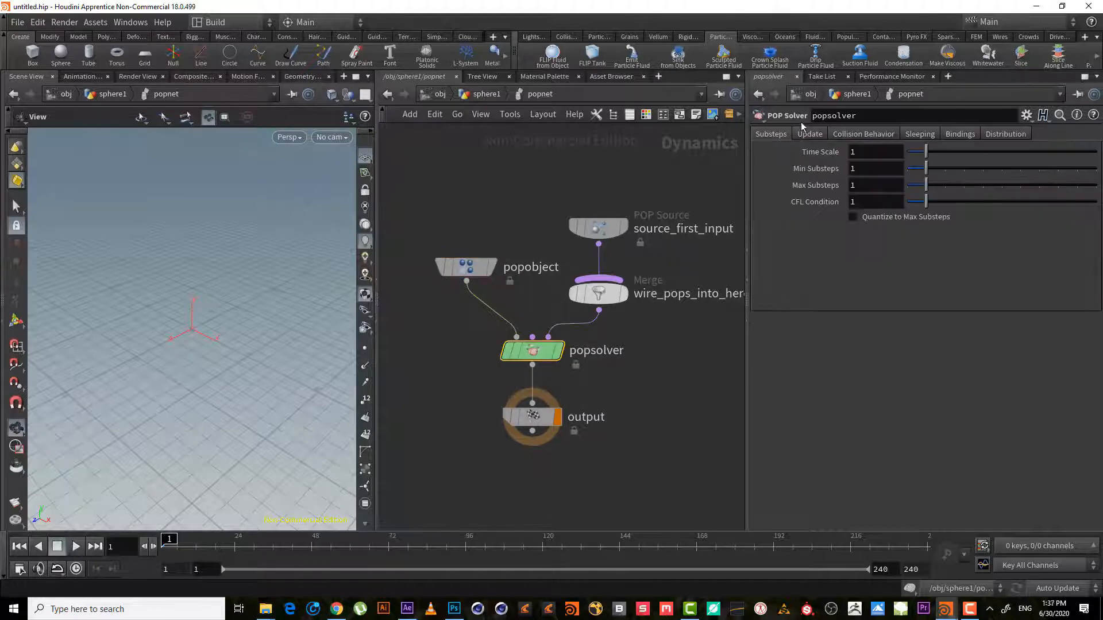
pyautogui.click(863, 134)
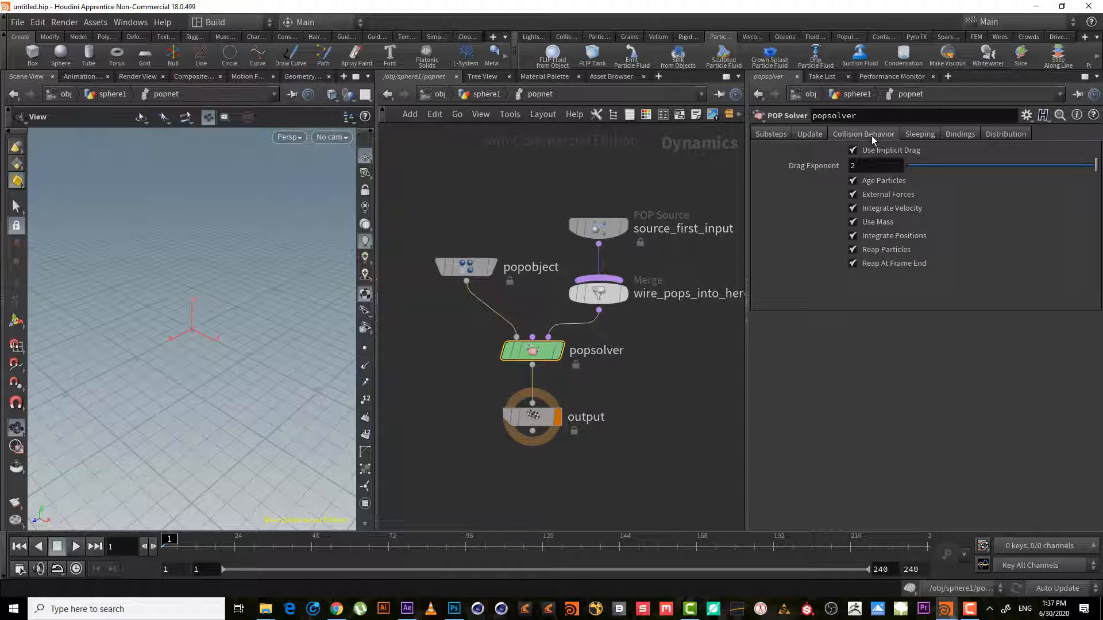
pyautogui.click(862, 133)
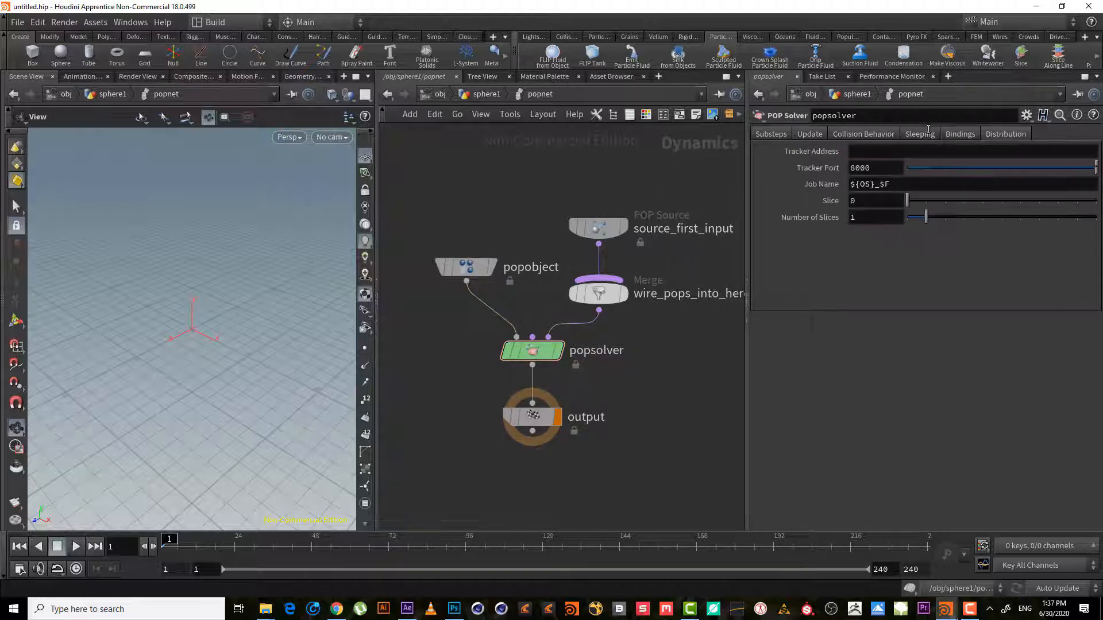
# - Keep source_first_input emitting by surface scatter from the first context geometry
pyautogui.click(598, 228)
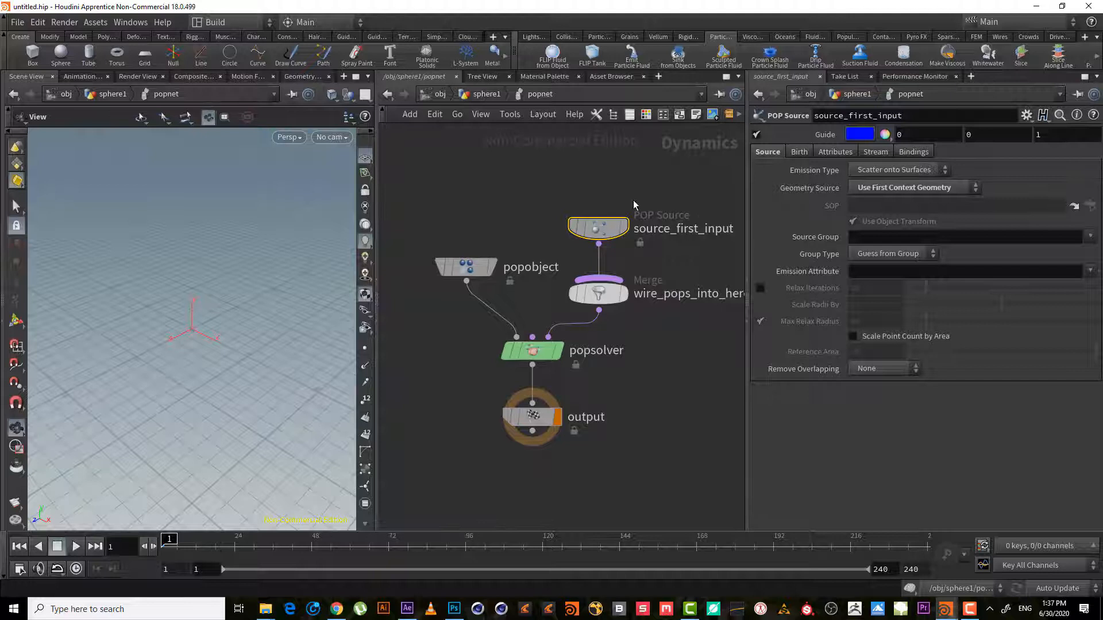
pyautogui.moveTo(606, 194)
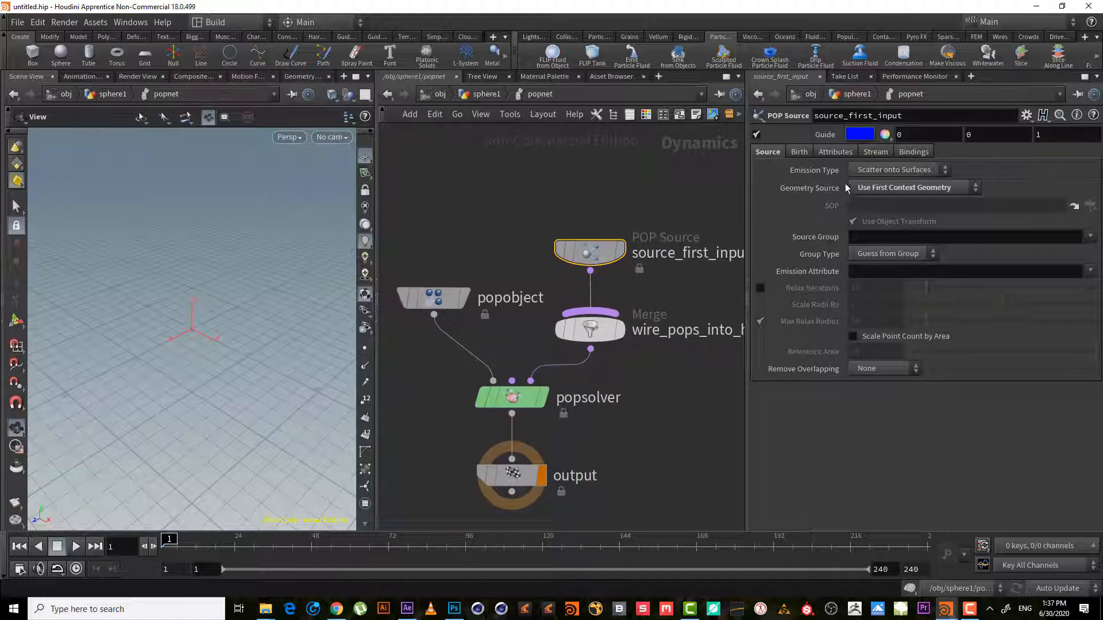
pyautogui.moveTo(630, 224)
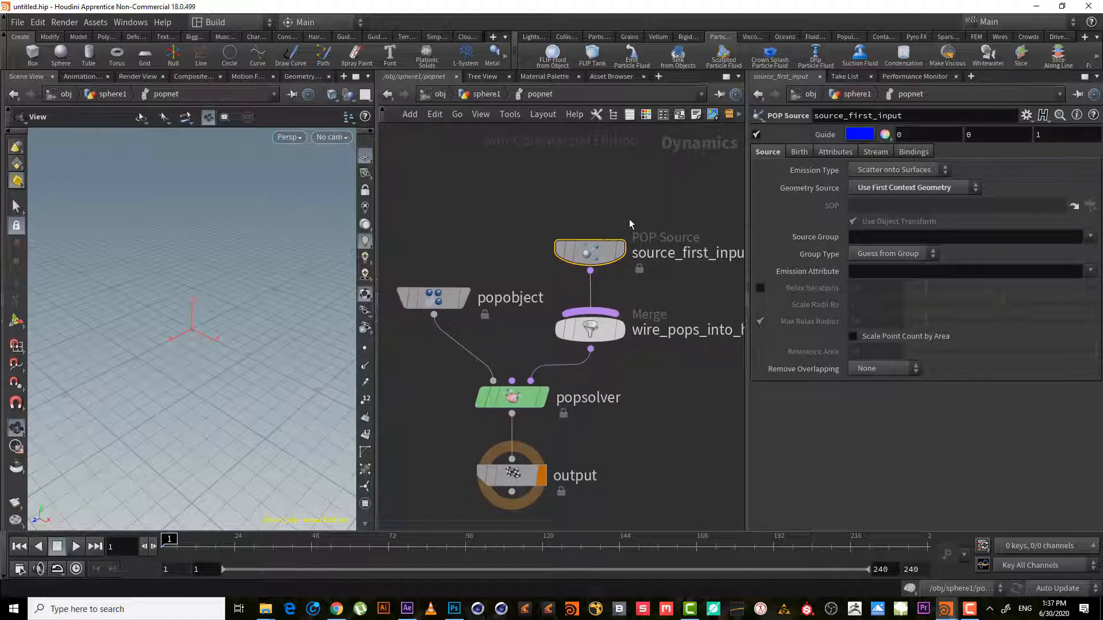
pyautogui.click(893, 170)
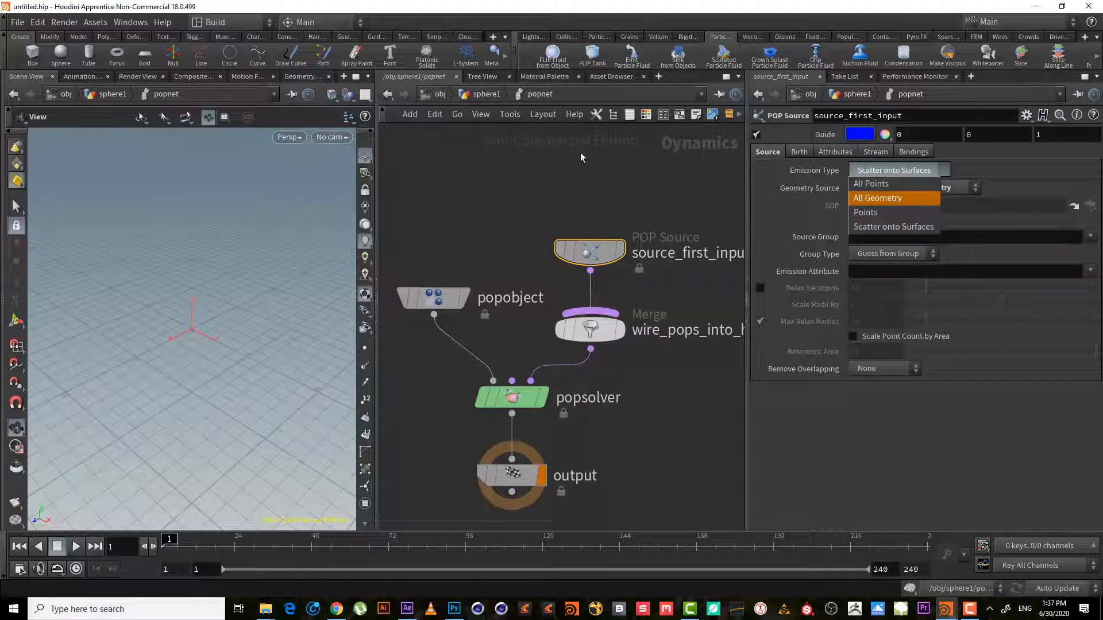
pyautogui.click(903, 187)
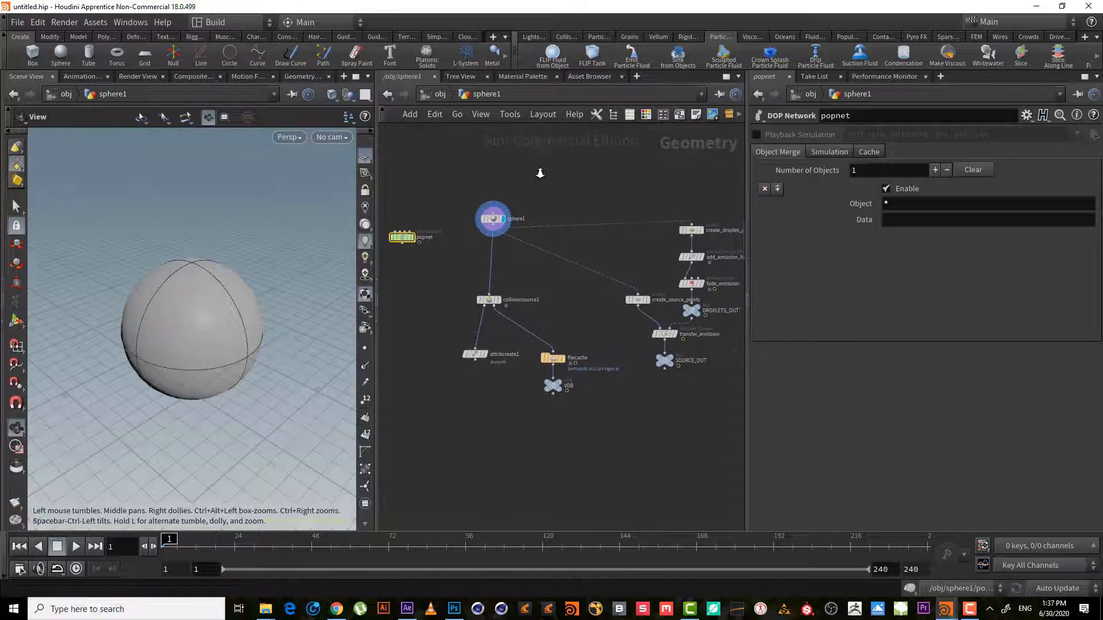
pyautogui.click(492, 218)
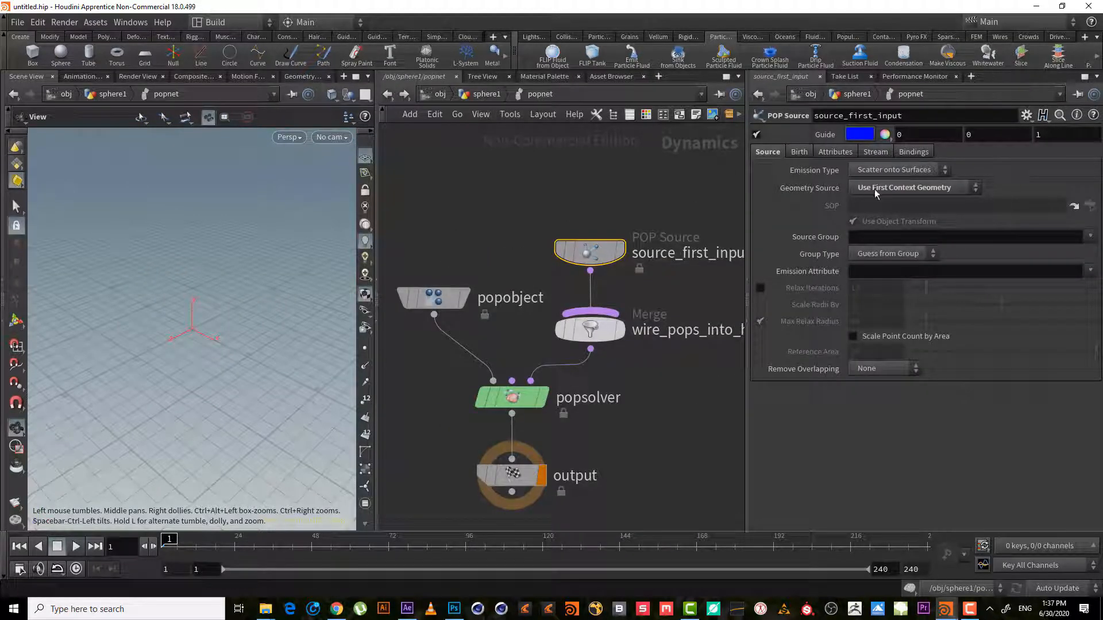
pyautogui.click(912, 187)
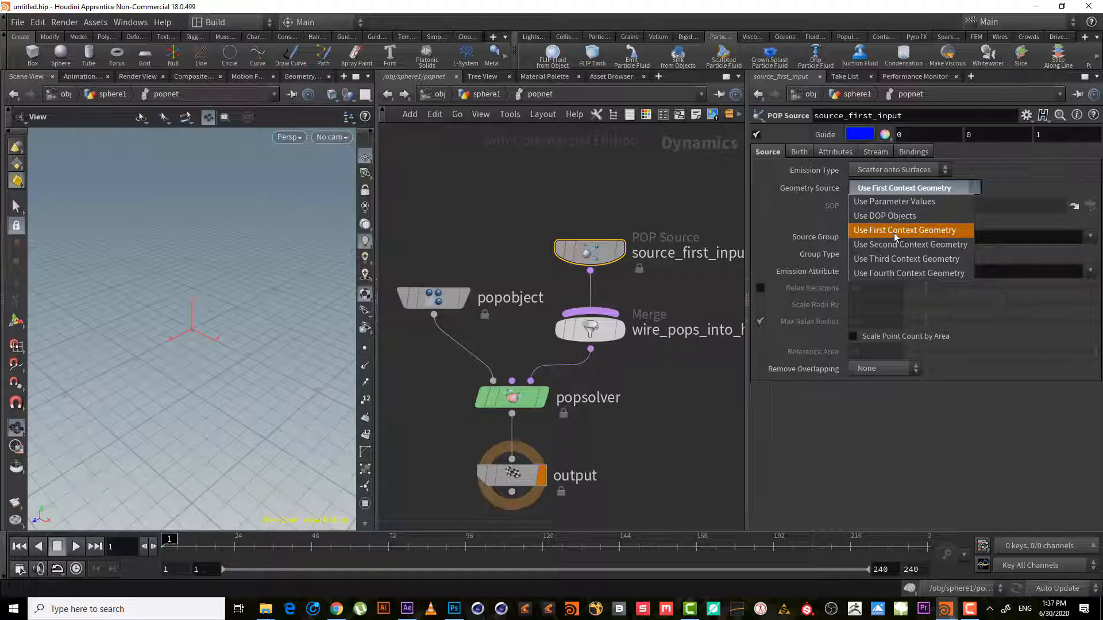
pyautogui.click(905, 230)
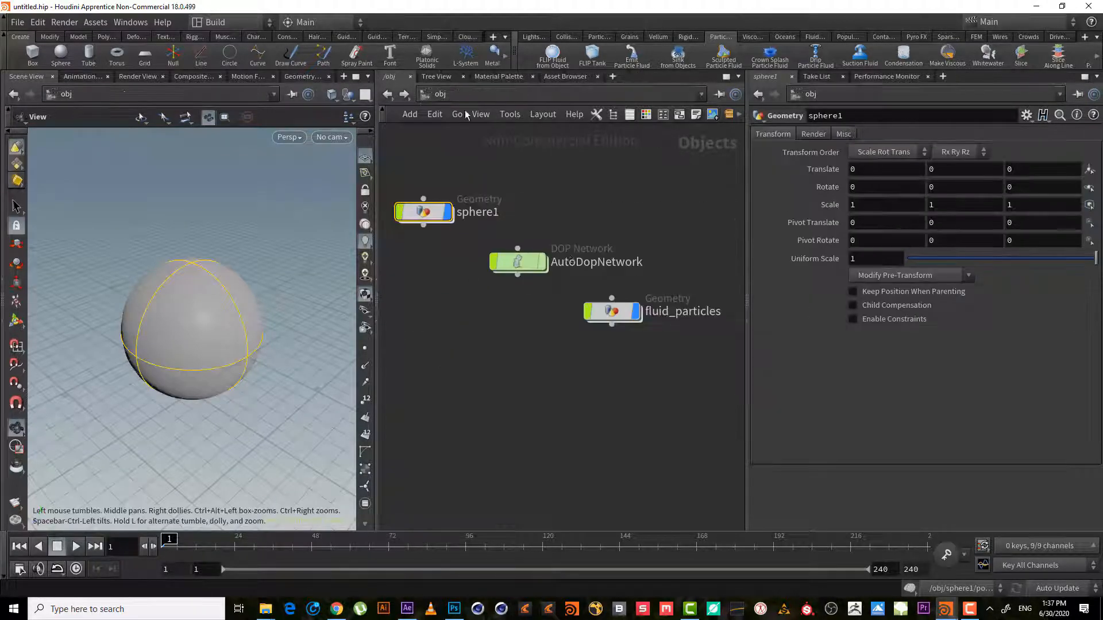
# - Dive into sphere1's geometry network to inspect the source scatter and emit transfer
pyautogui.doubleClick(518, 261)
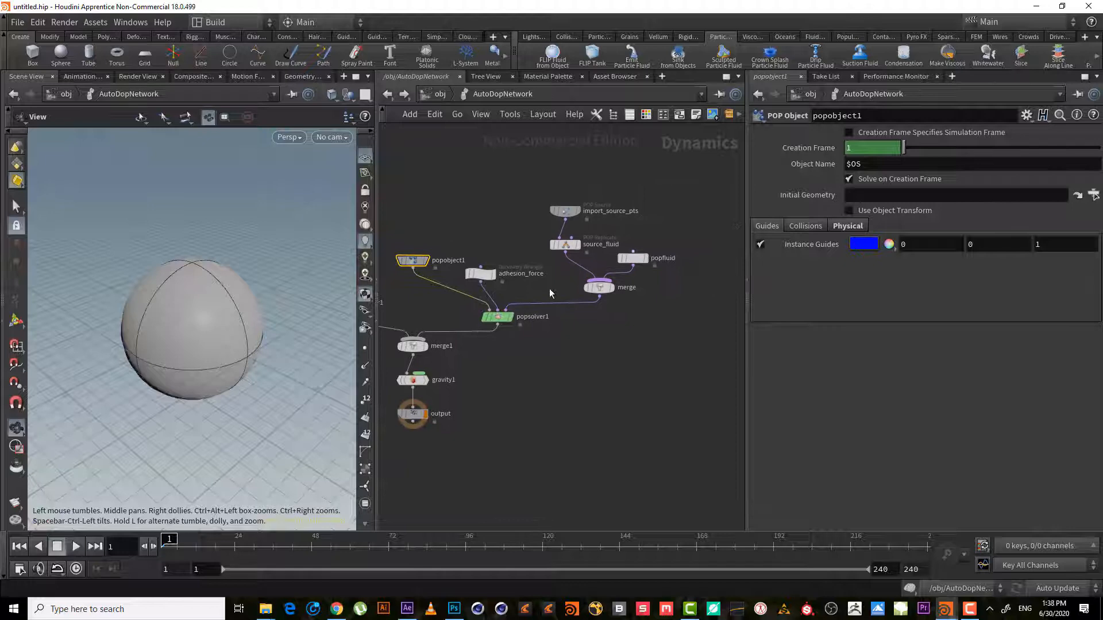
pyautogui.click(564, 211)
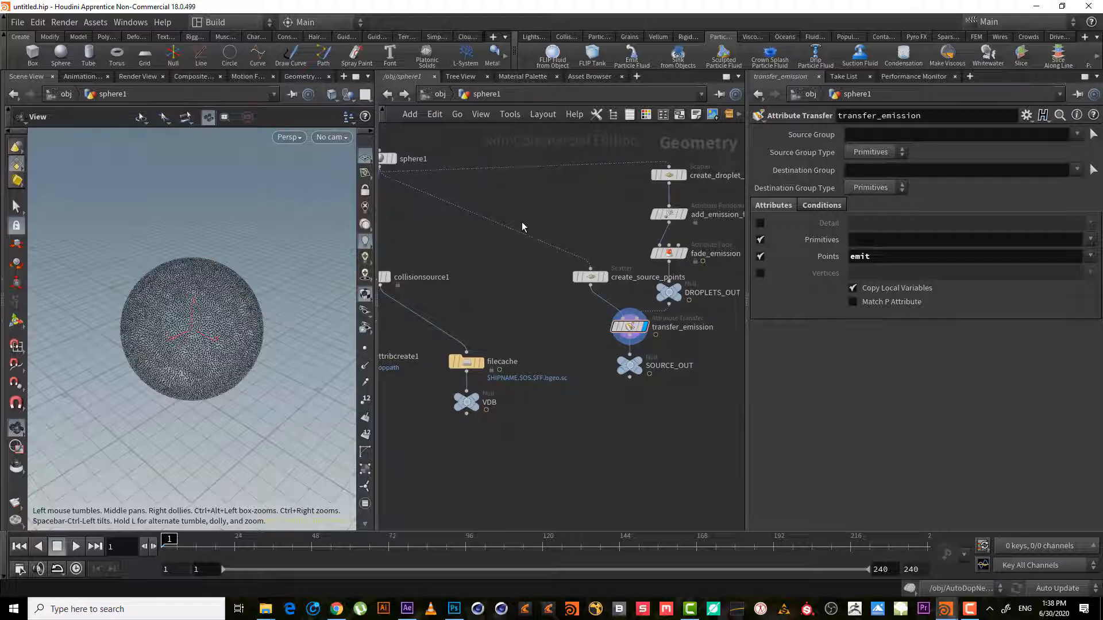
pyautogui.moveTo(531, 287)
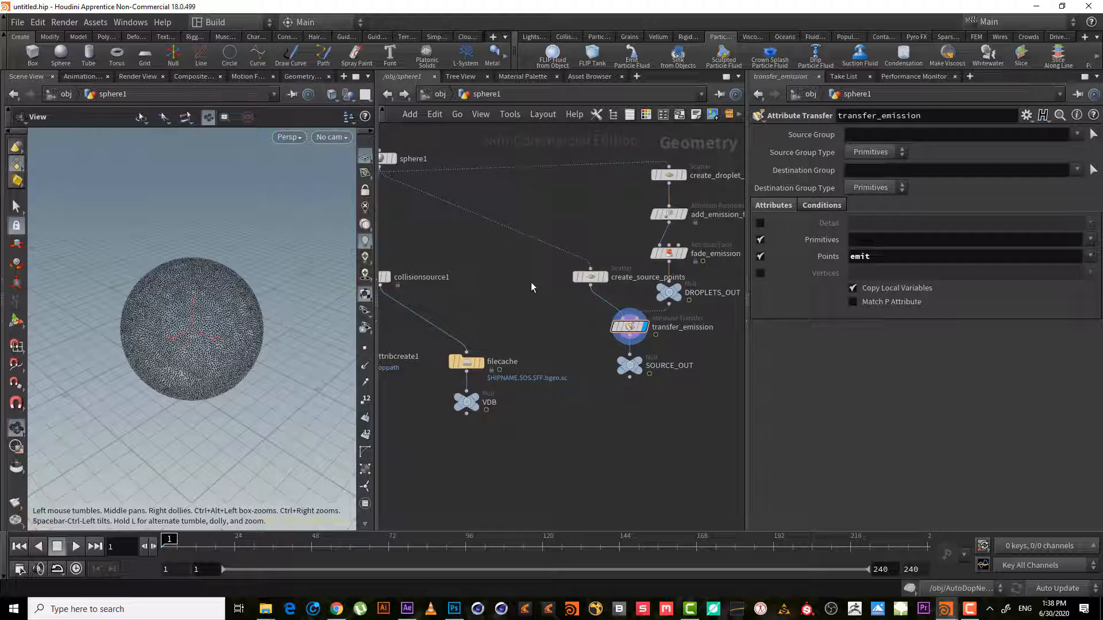
pyautogui.moveTo(529, 319)
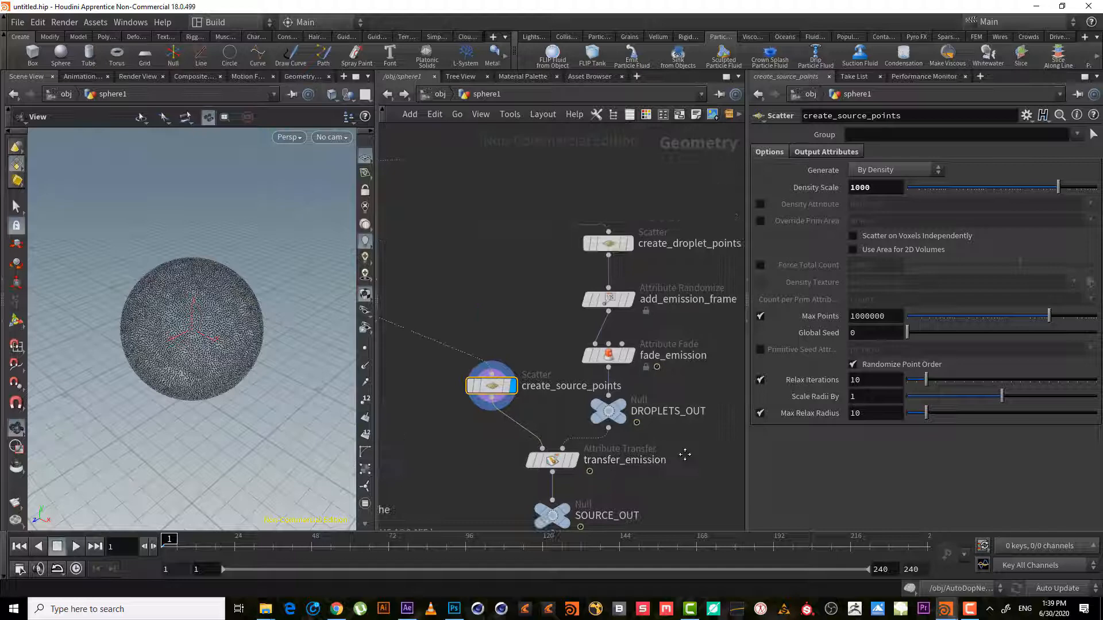
# - Inspect the droplet, emit-frame and source-point nodes, then open transfer_emission's info
pyautogui.click(610, 245)
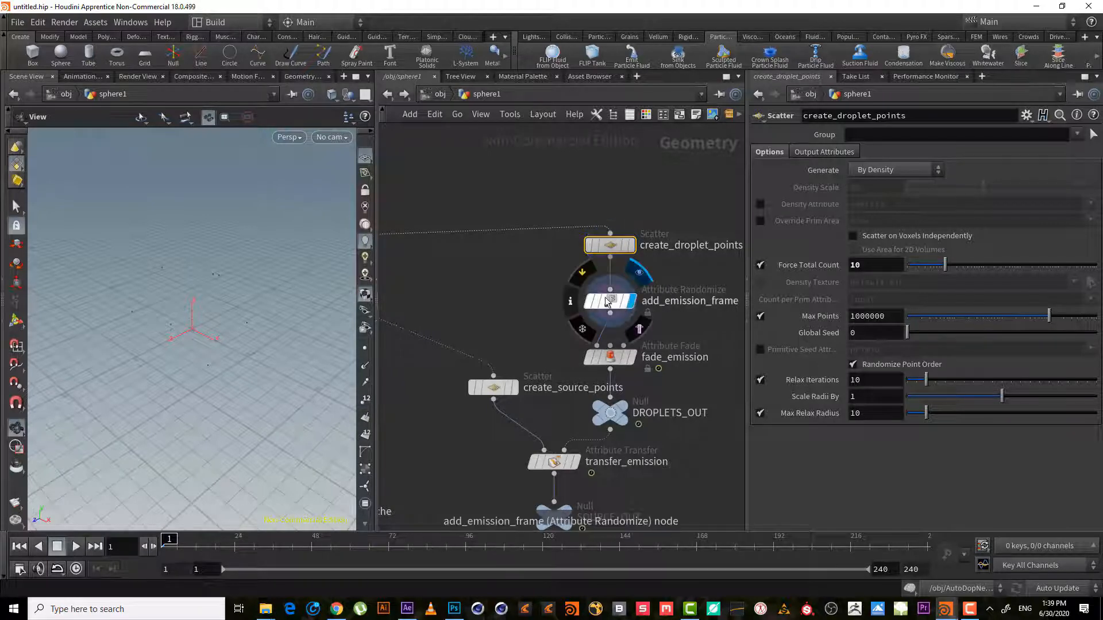
pyautogui.click(609, 300)
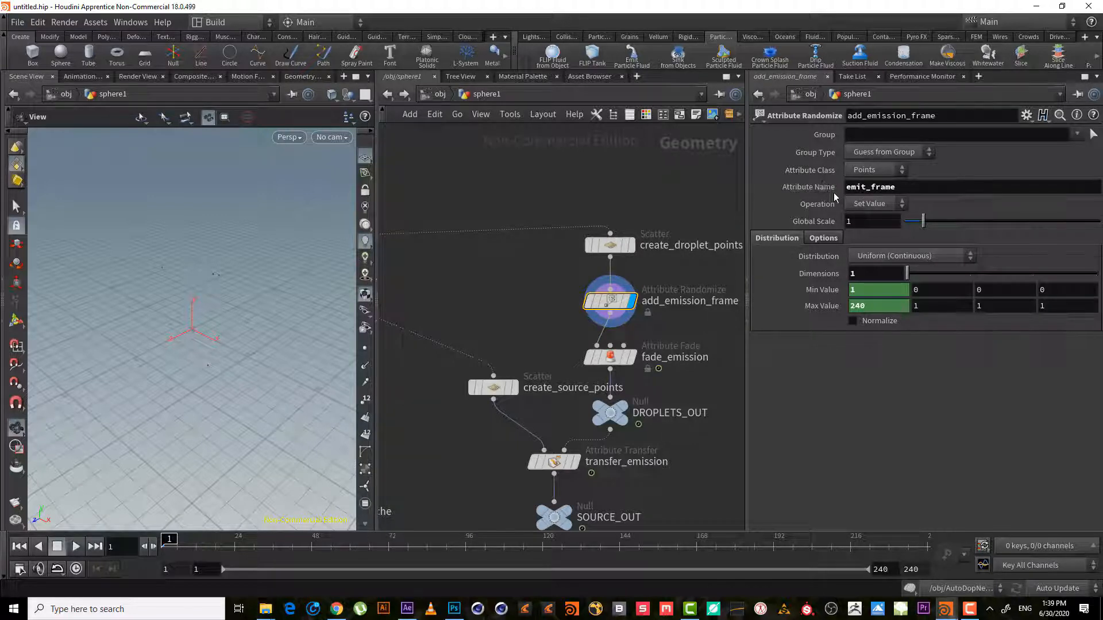
pyautogui.moveTo(699, 325)
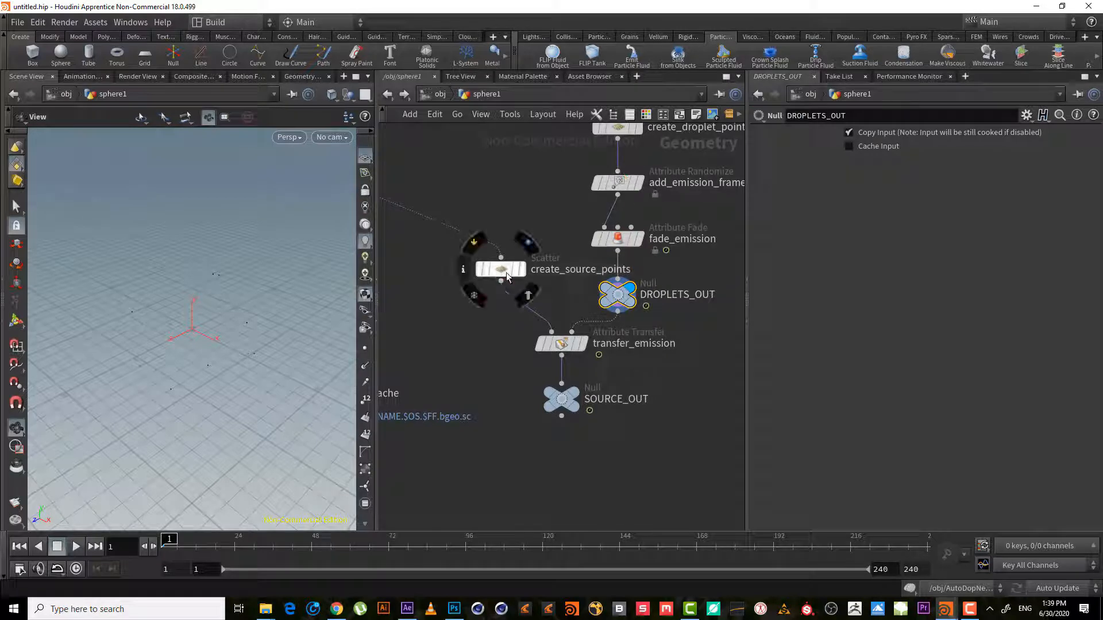
pyautogui.click(500, 269)
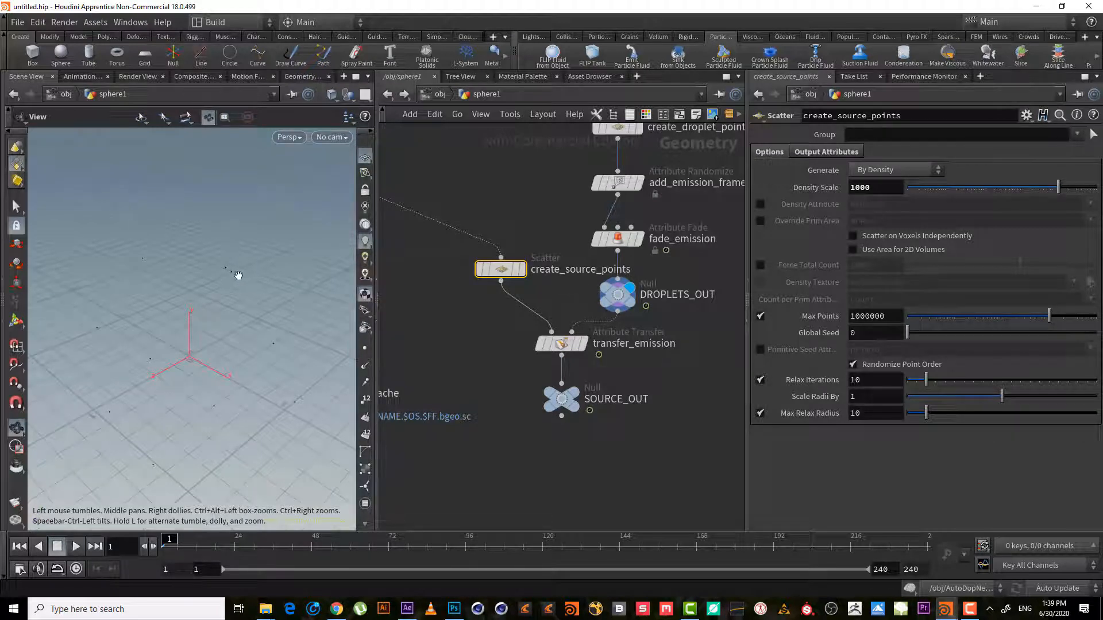
pyautogui.moveTo(231, 275)
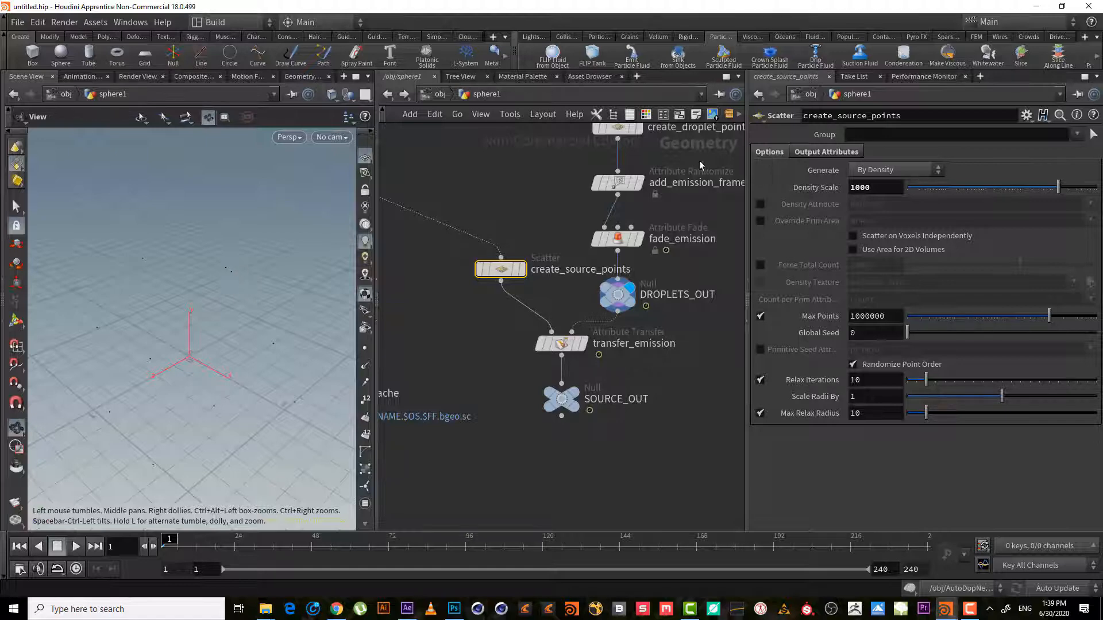
pyautogui.click(617, 182)
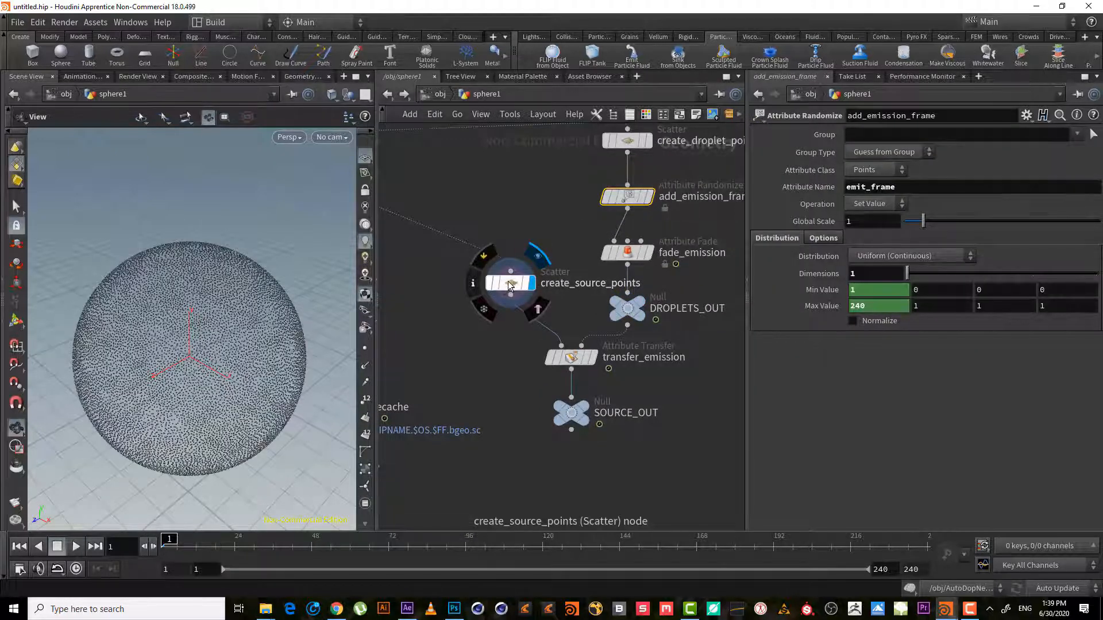
pyautogui.click(510, 282)
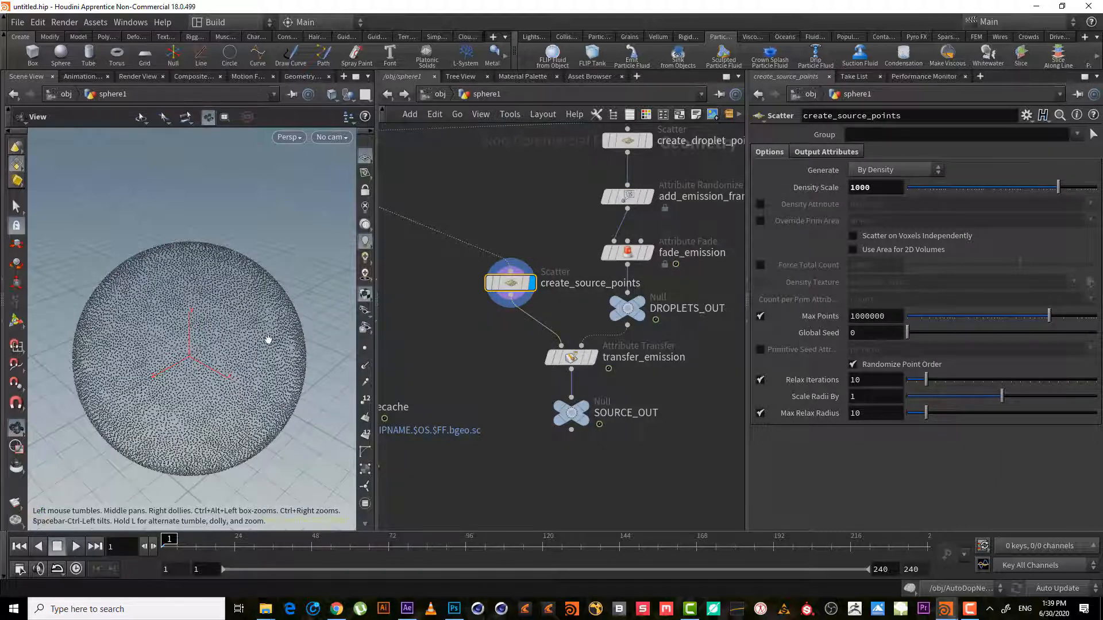
pyautogui.moveTo(571, 357)
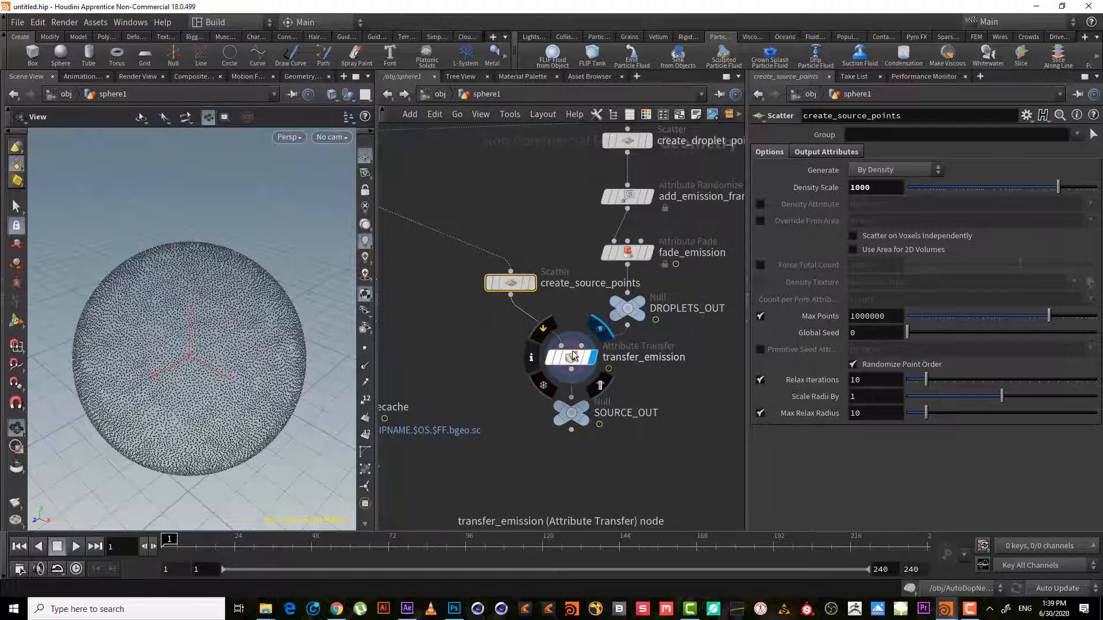
pyautogui.click(570, 357)
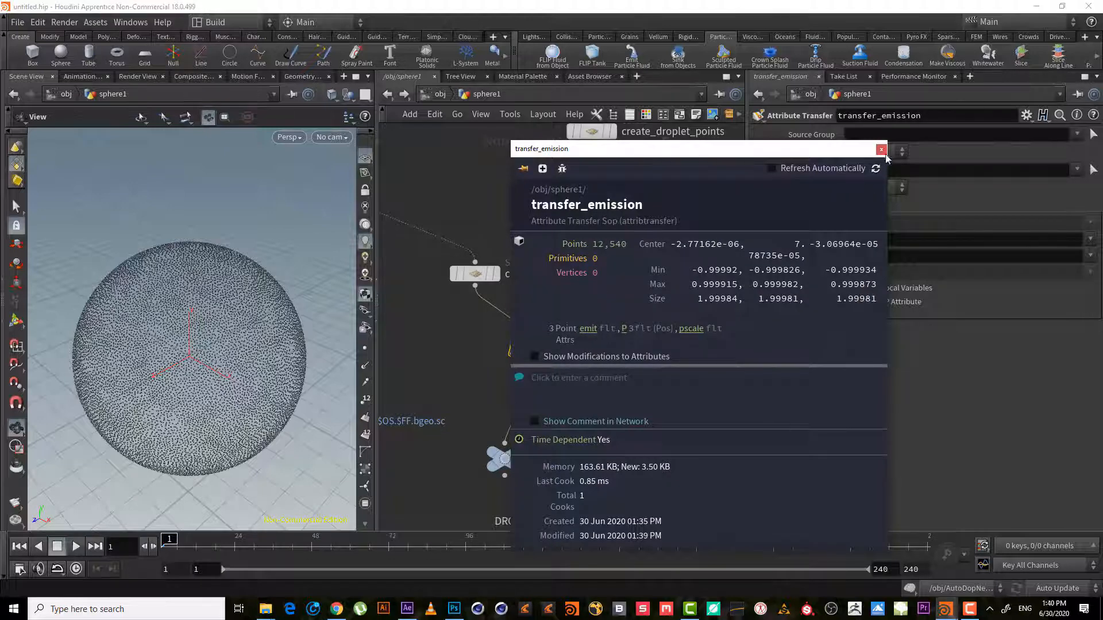
# - Colour the points with a Color visualizer on emit using Random From Attribute
pyautogui.click(881, 148)
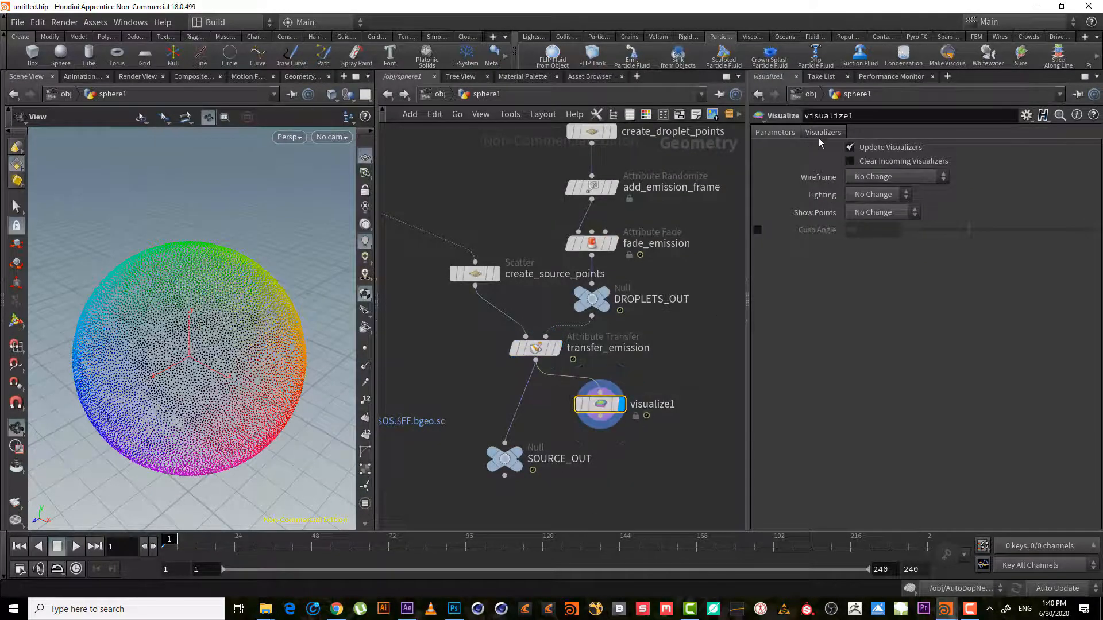
pyautogui.click(822, 132)
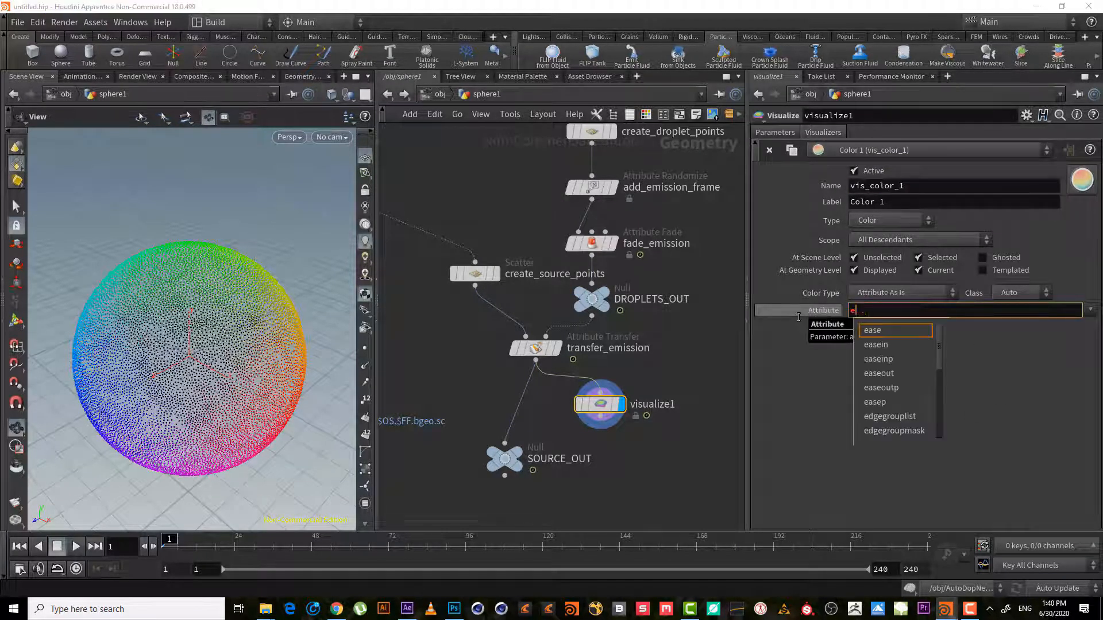
pyautogui.write('emit')
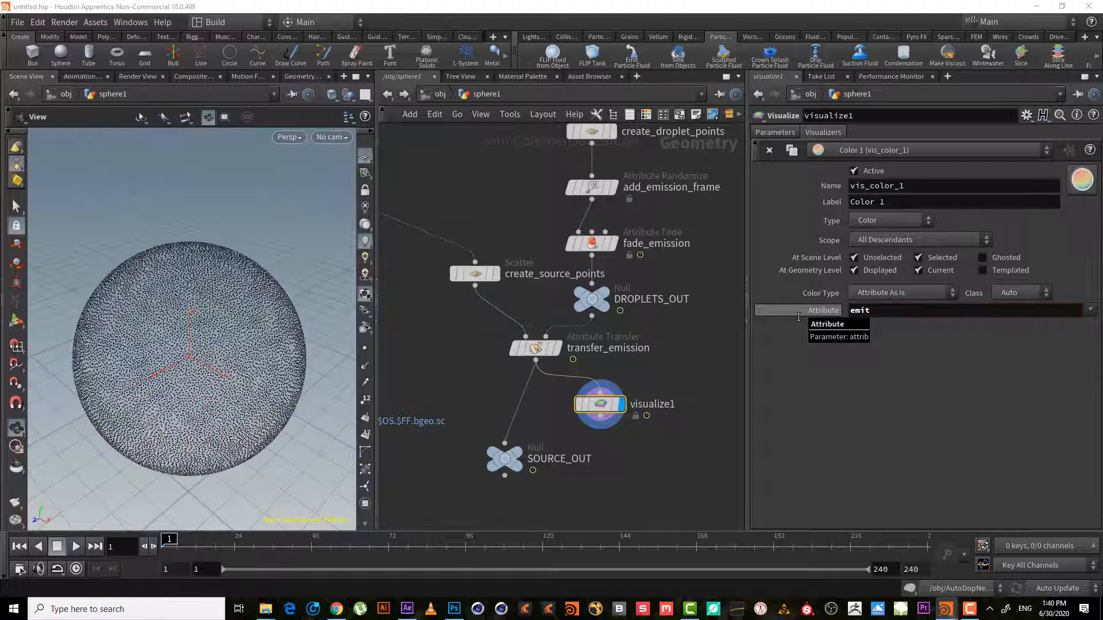
pyautogui.click(900, 292)
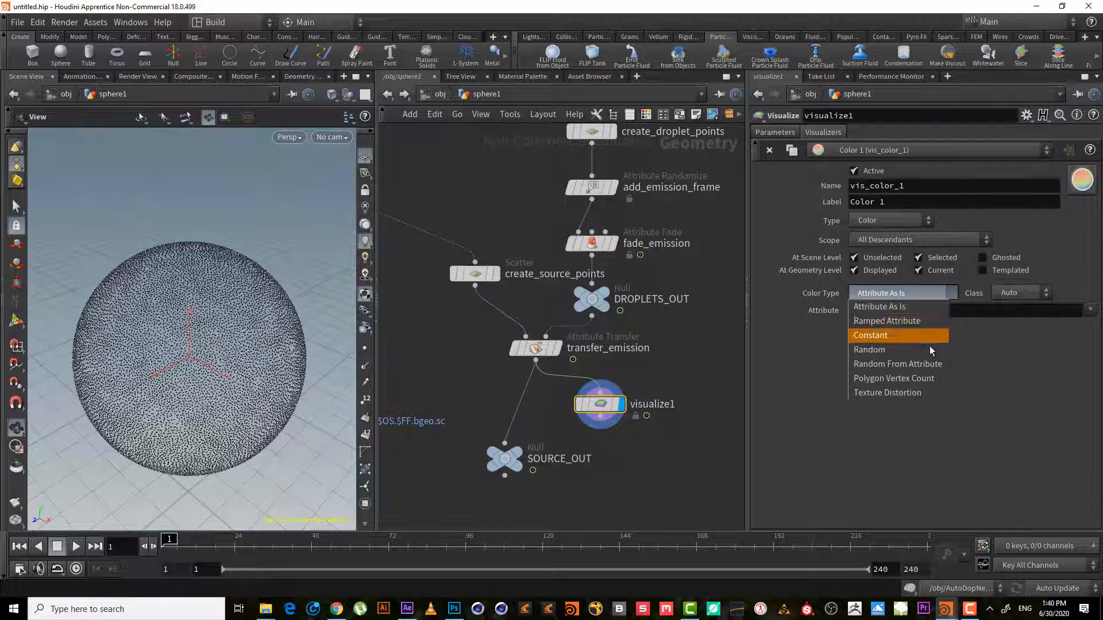
pyautogui.click(897, 364)
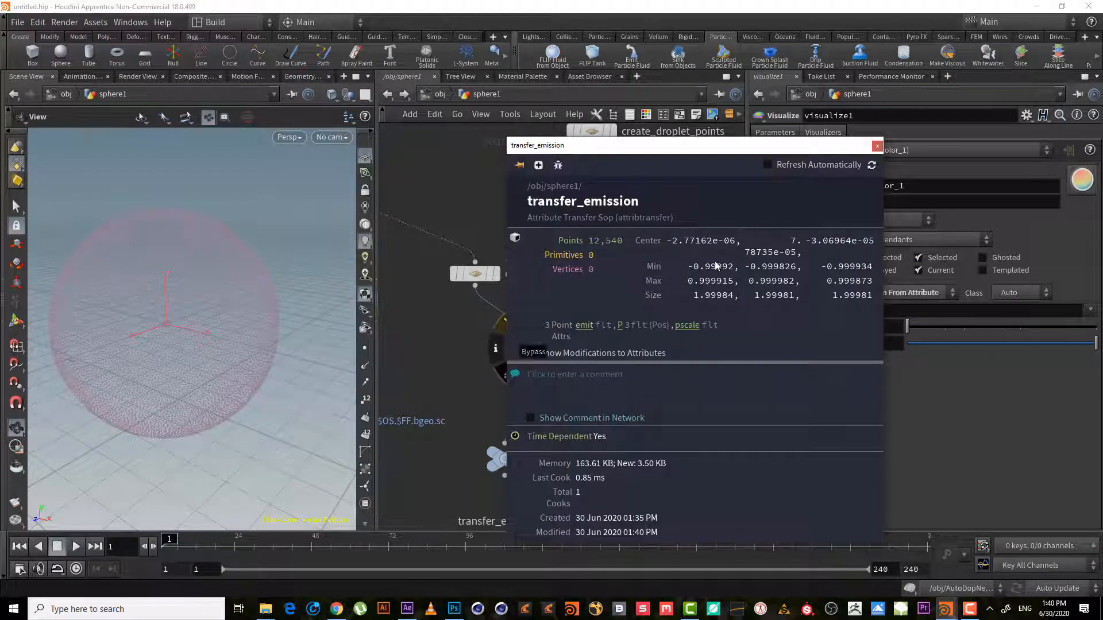
pyautogui.click(877, 145)
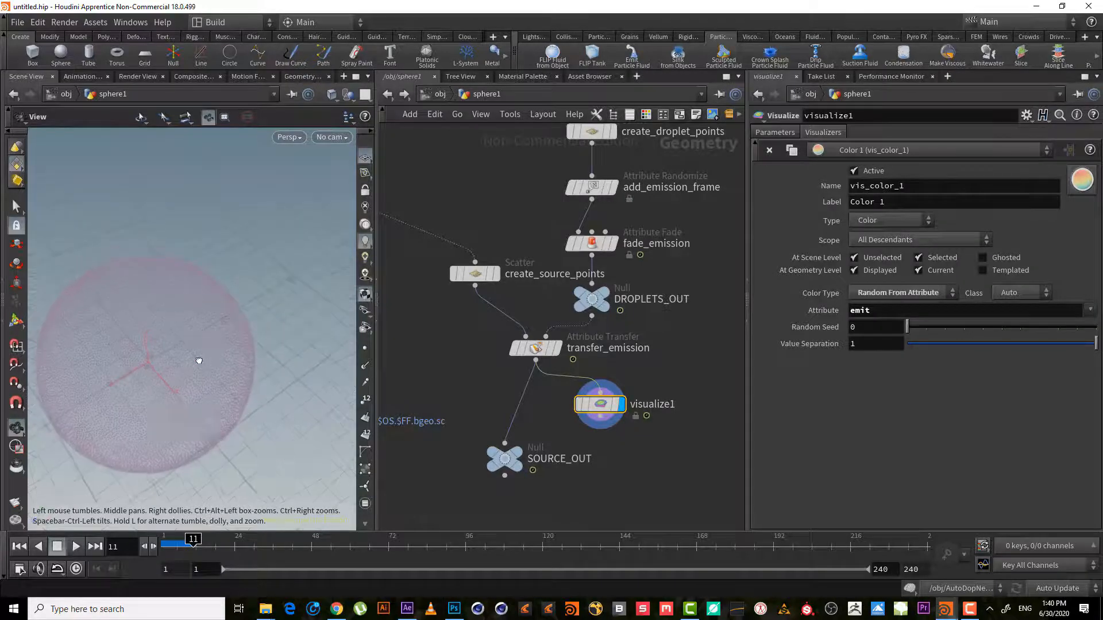
pyautogui.moveTo(198, 360); pyautogui.dragTo(148, 358)
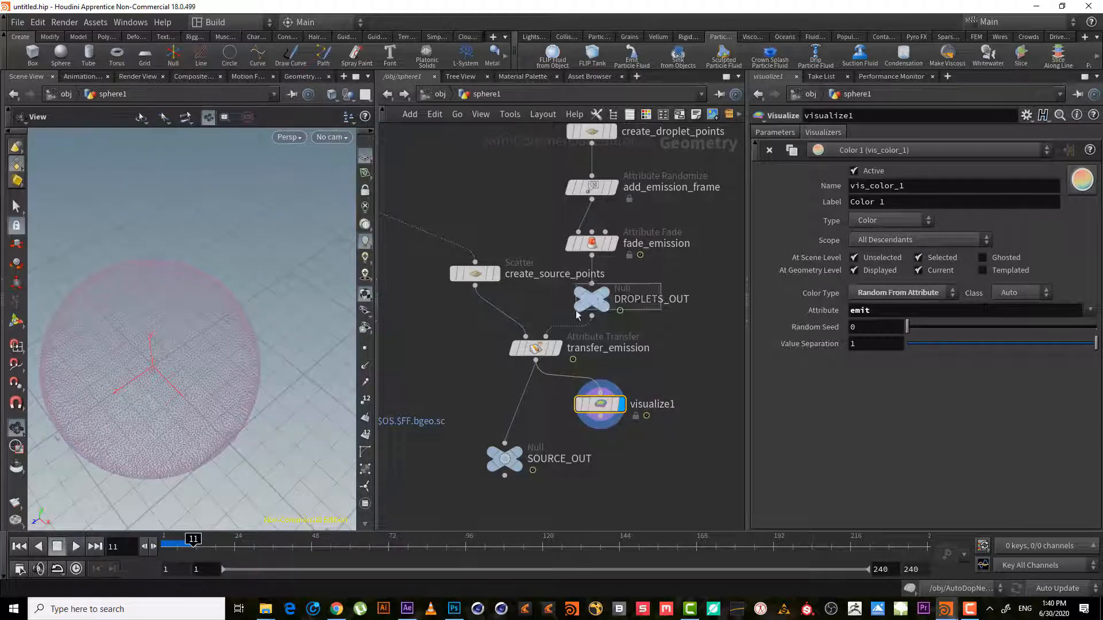
# - Check transfer_emission's copied attribute and delete the visualize1 node
pyautogui.click(534, 347)
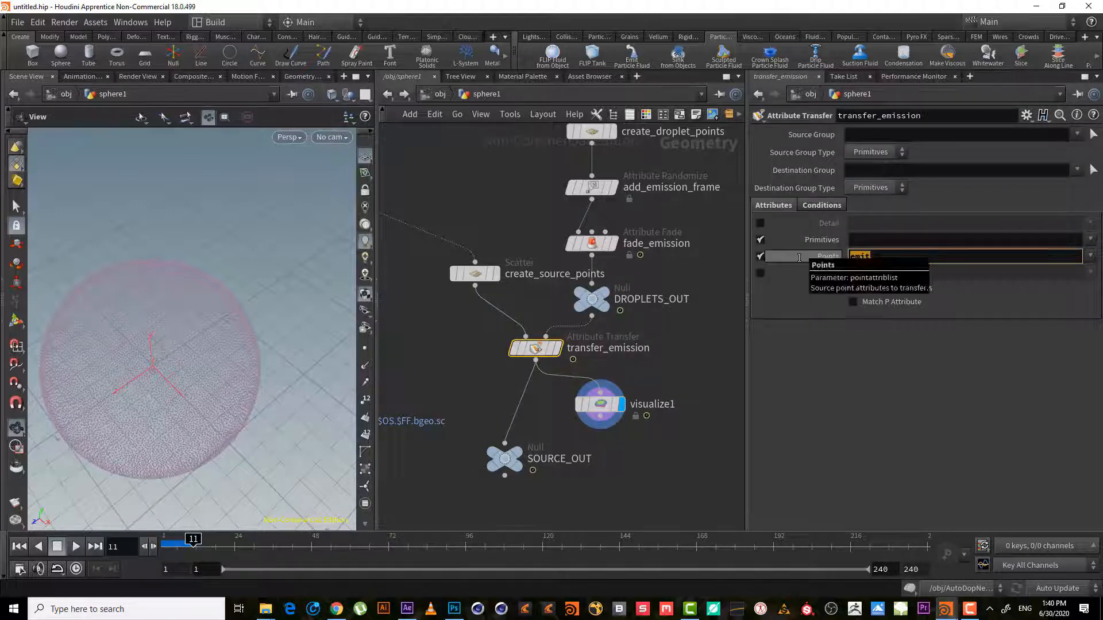
pyautogui.click(598, 404)
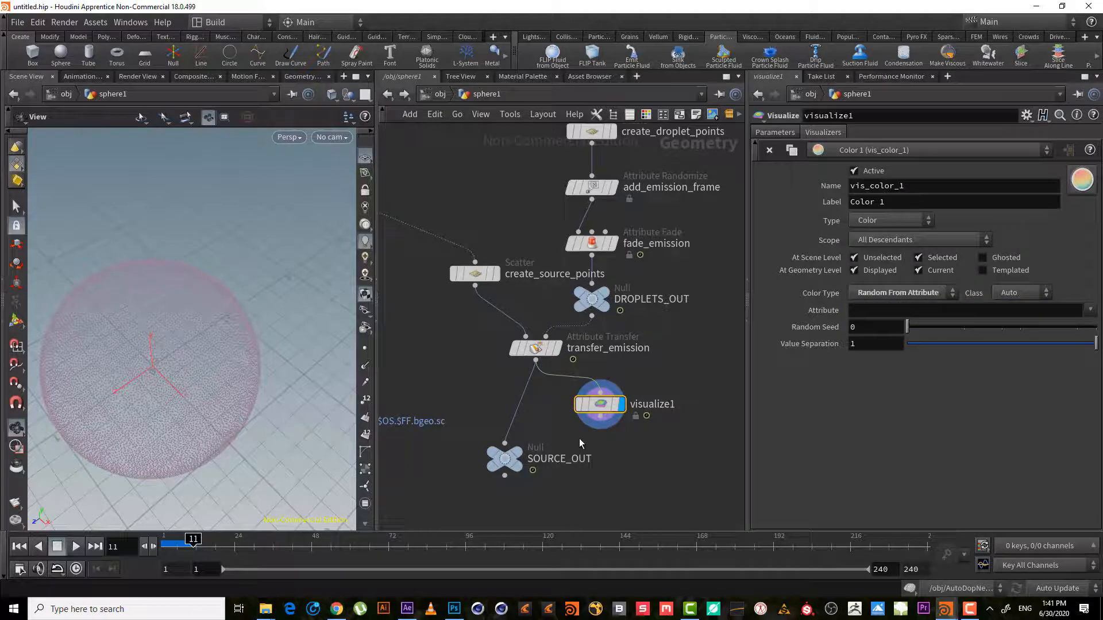
pyautogui.press('tab')
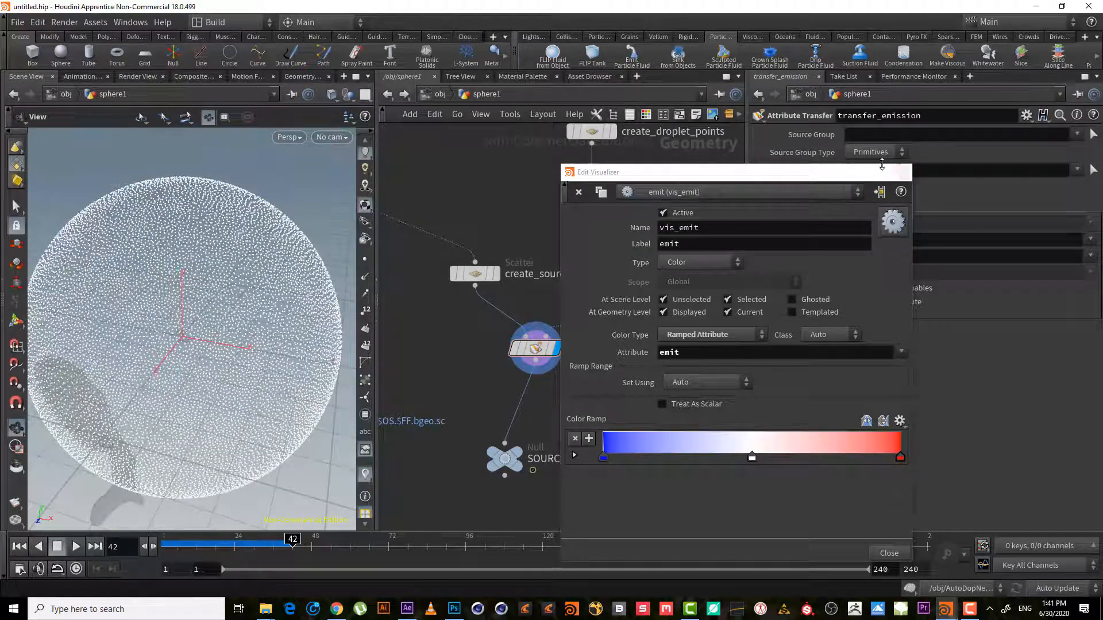
# - Close the visualizer editor and split the viewer top/bottom for a Geometry Spreadsheet
pyautogui.click(888, 553)
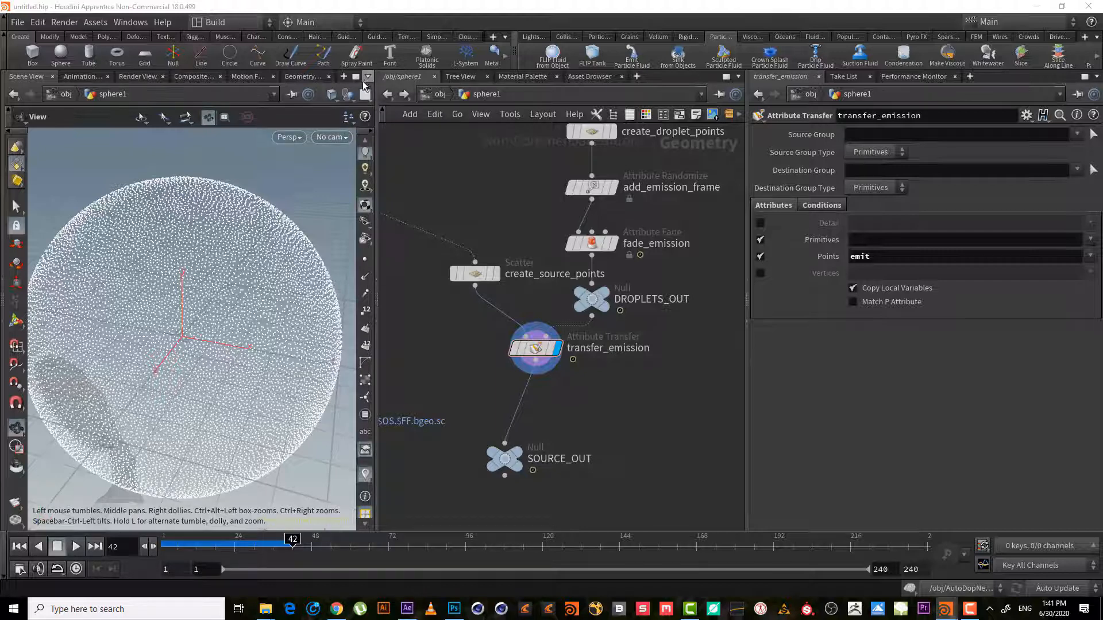
pyautogui.click(365, 75)
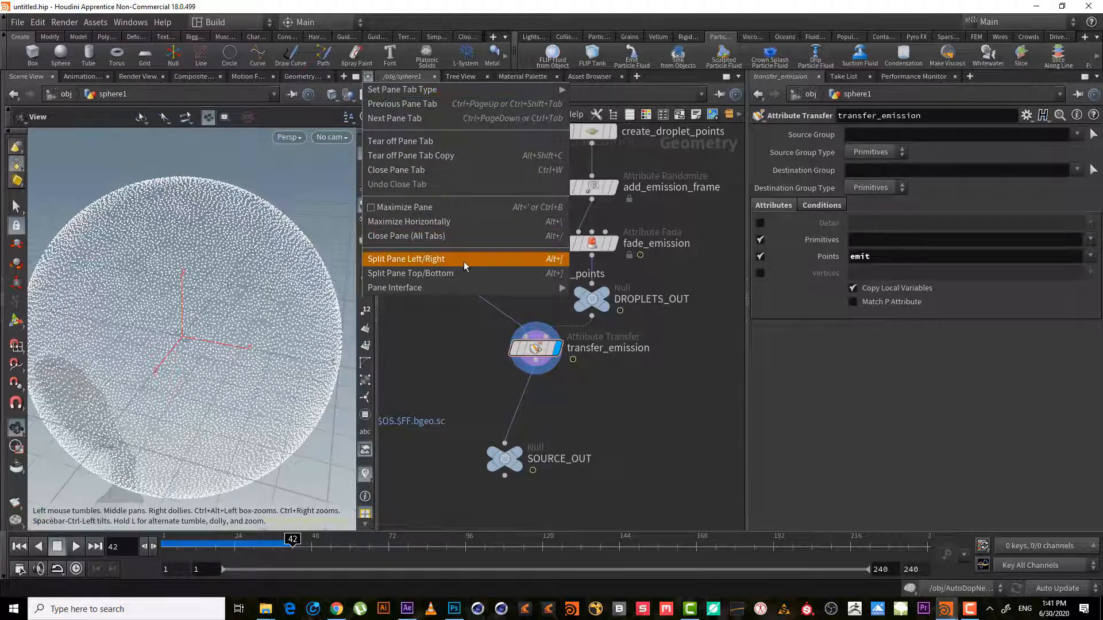
pyautogui.click(410, 272)
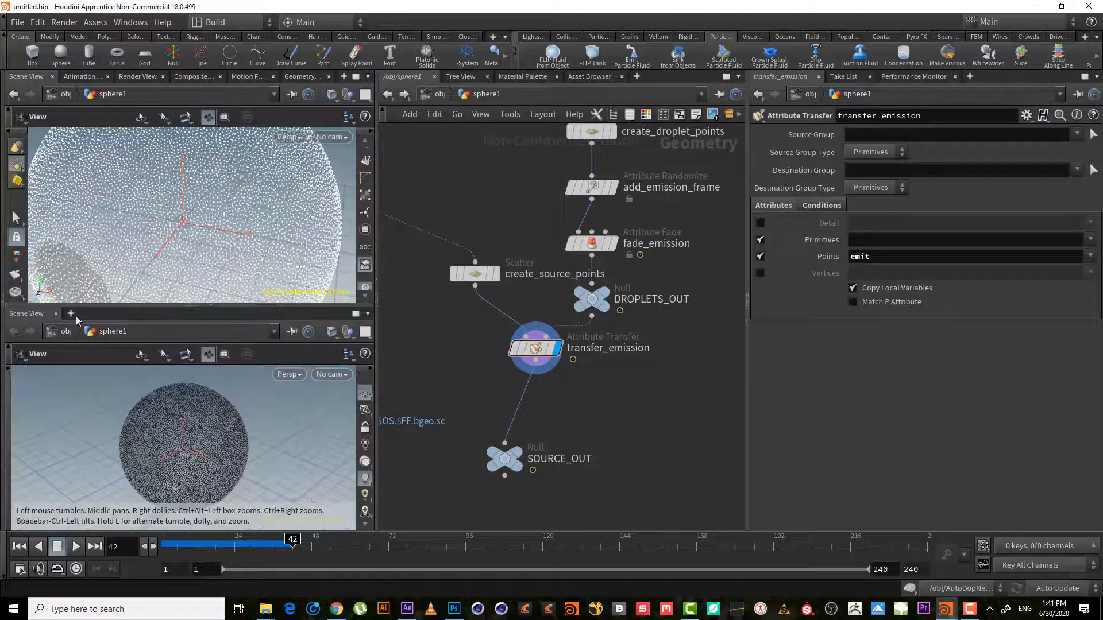
pyautogui.click(70, 314)
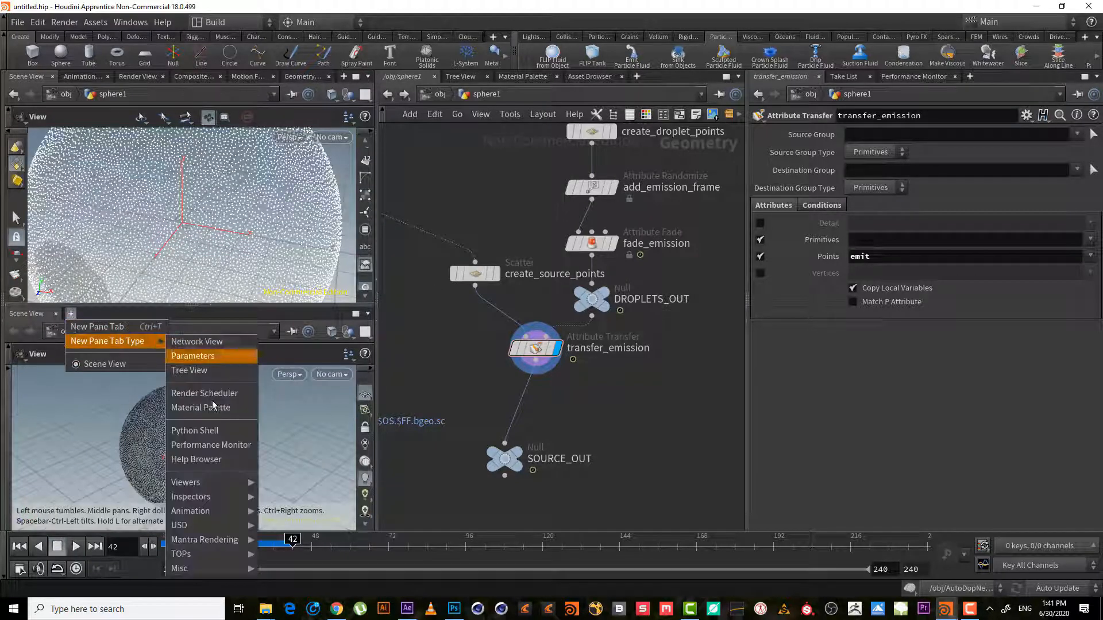
pyautogui.moveTo(185, 483)
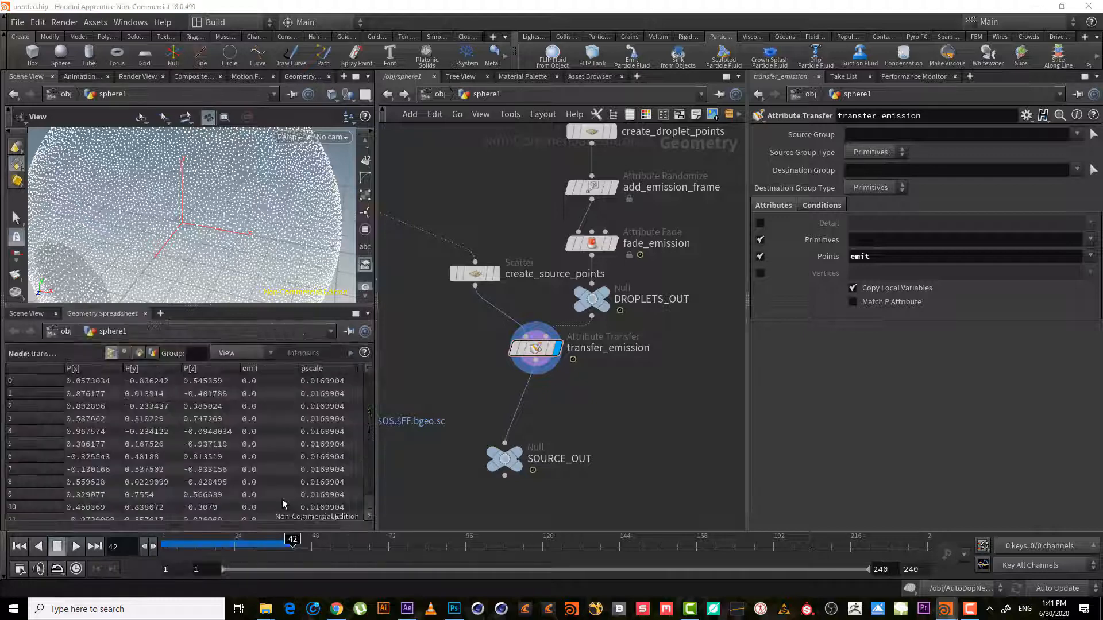
pyautogui.scroll(-3)
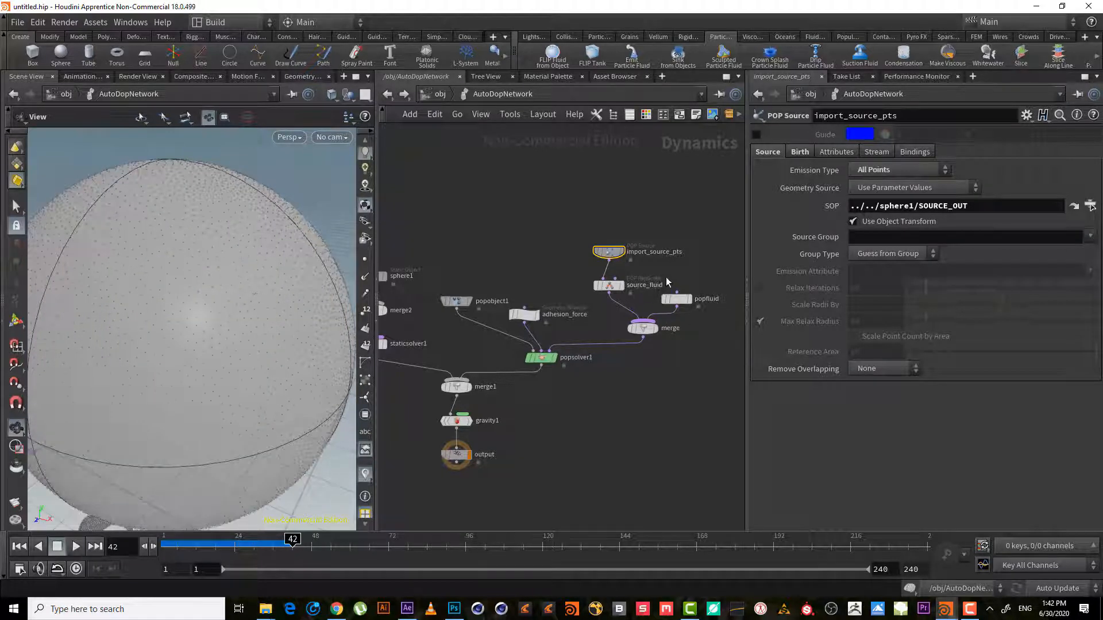
pyautogui.click(705, 298)
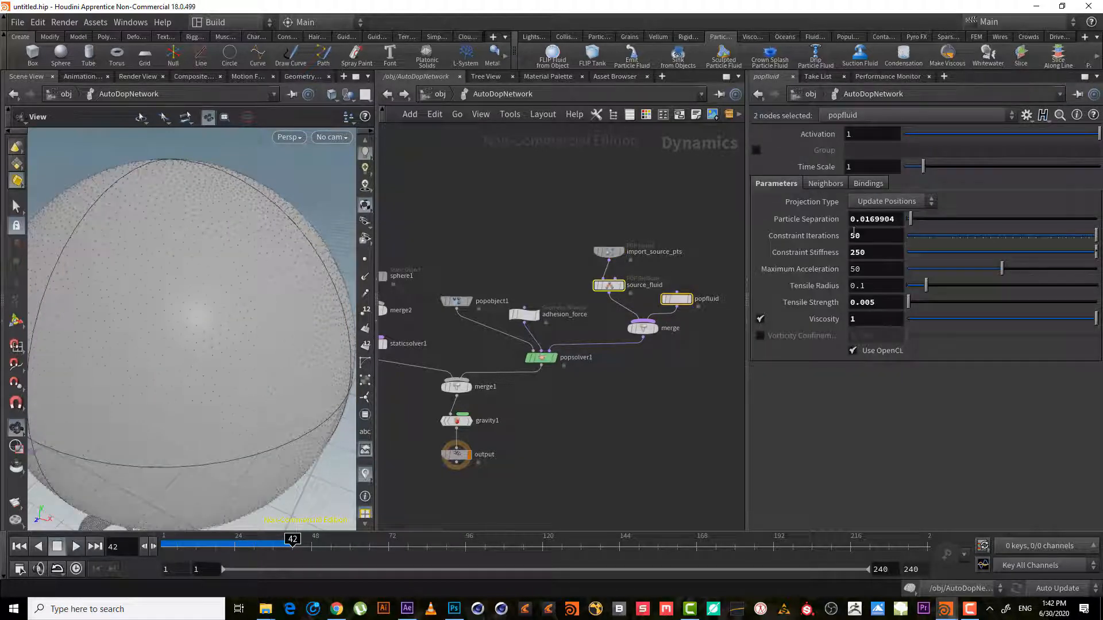
pyautogui.moveTo(624, 298)
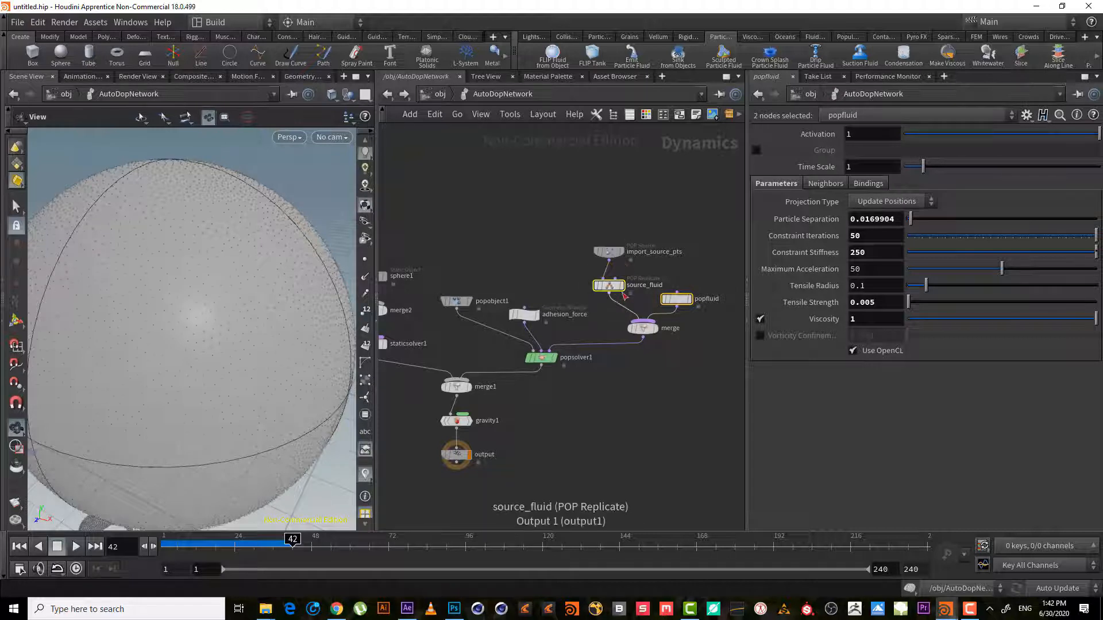
pyautogui.click(608, 285)
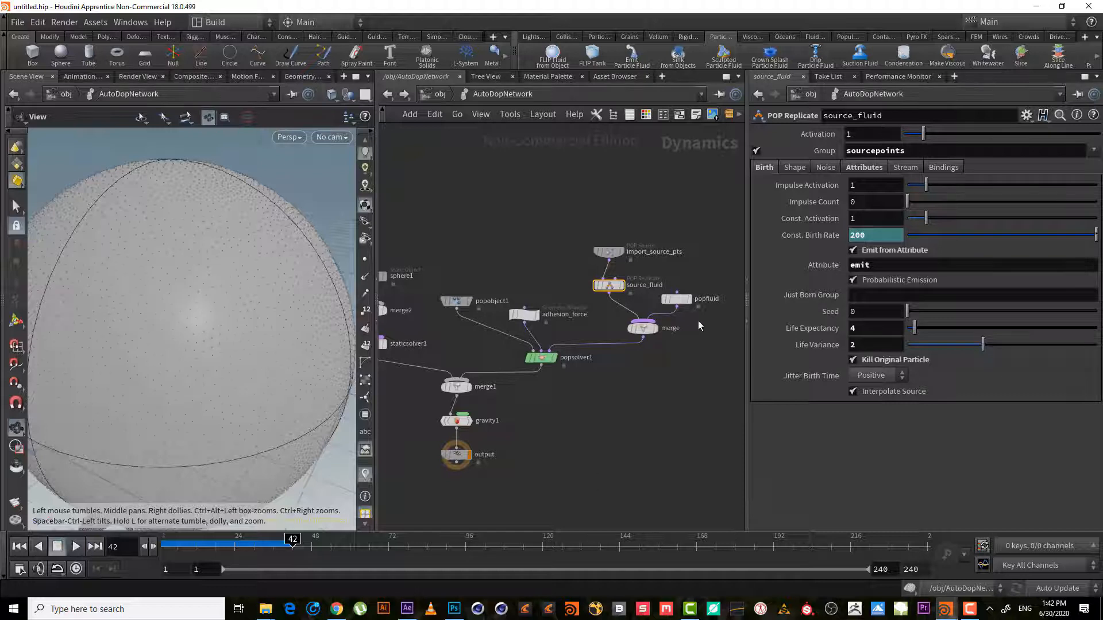
pyautogui.click(676, 299)
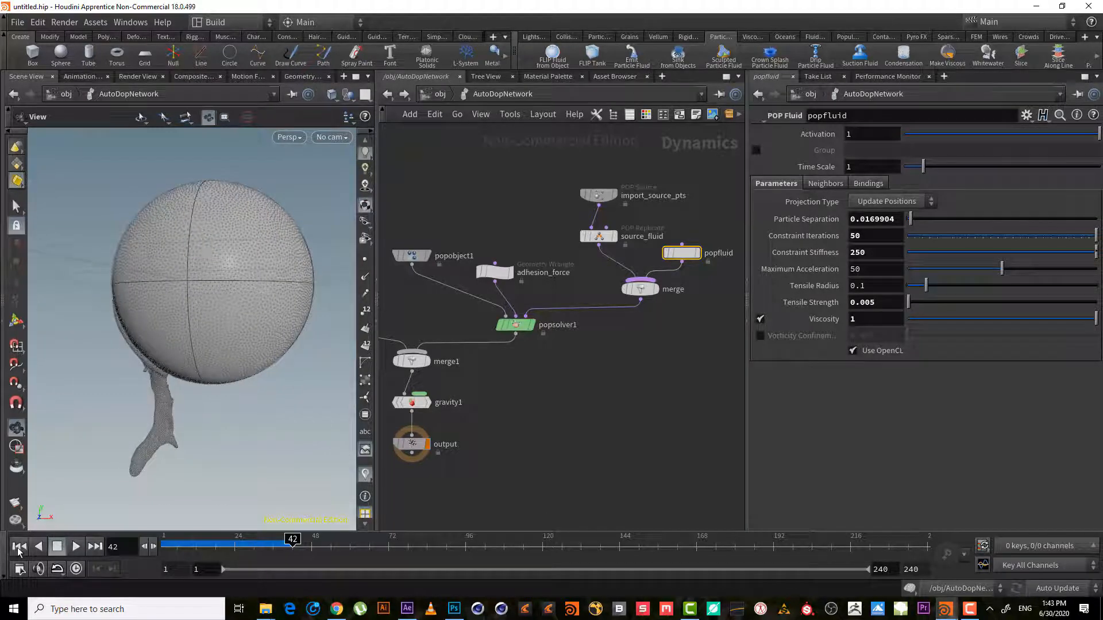
pyautogui.click(75, 546)
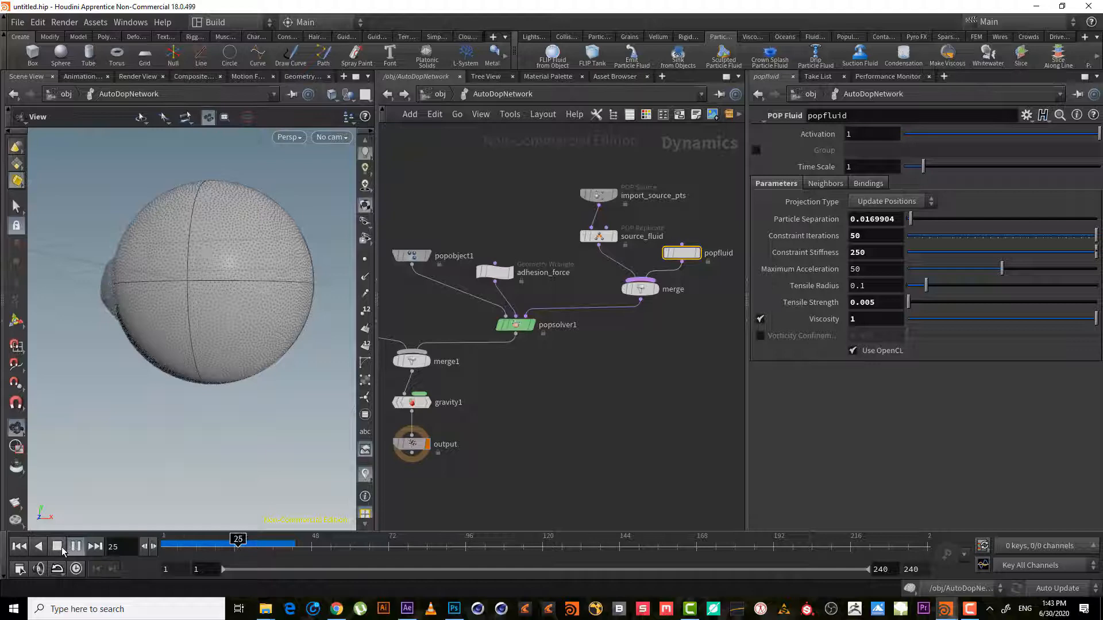
pyautogui.click(75, 546)
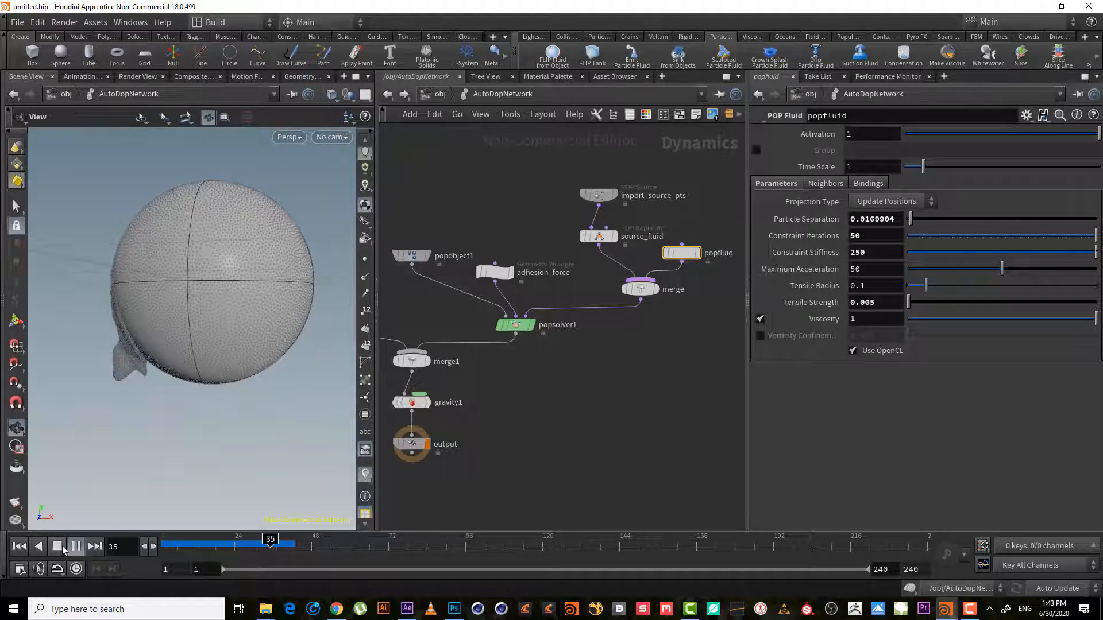
pyautogui.click(57, 546)
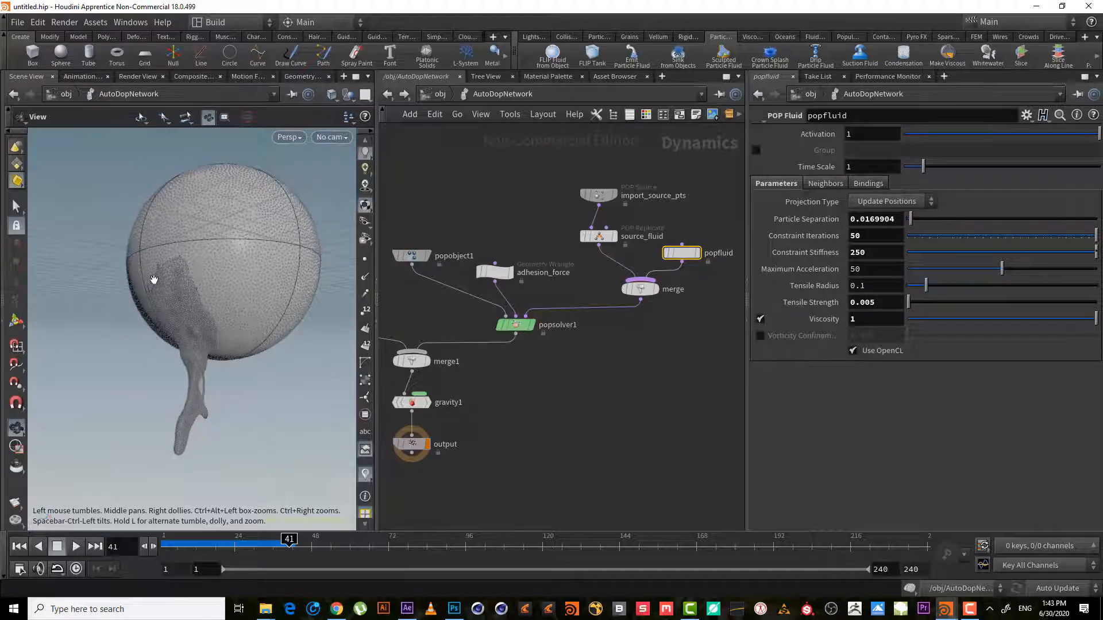
pyautogui.moveTo(153, 280); pyautogui.dragTo(257, 236)
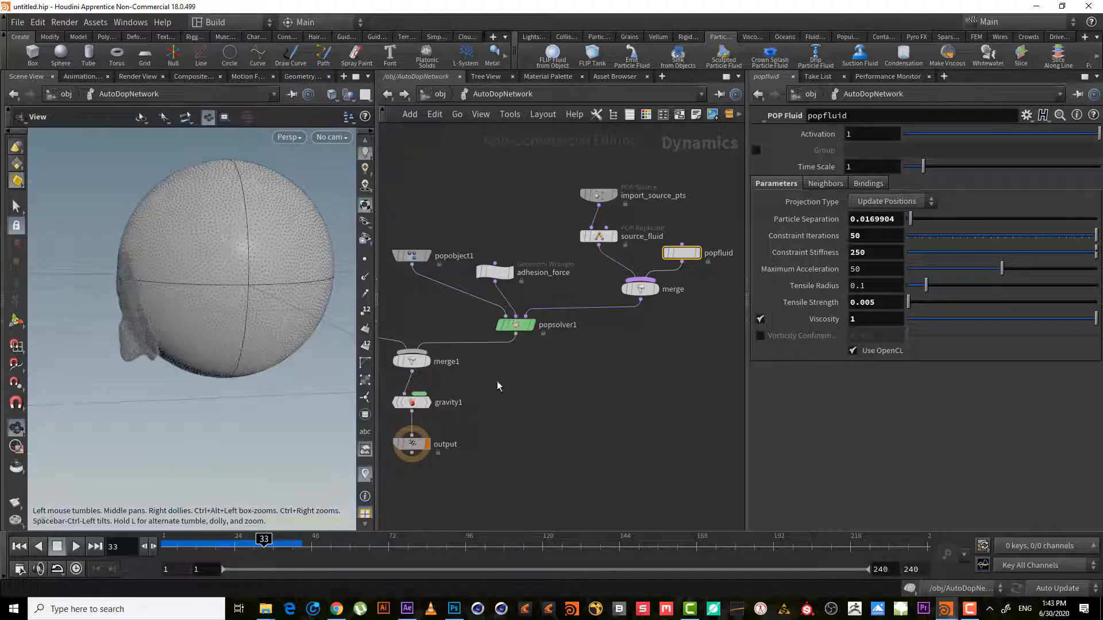
pyautogui.click(872, 319)
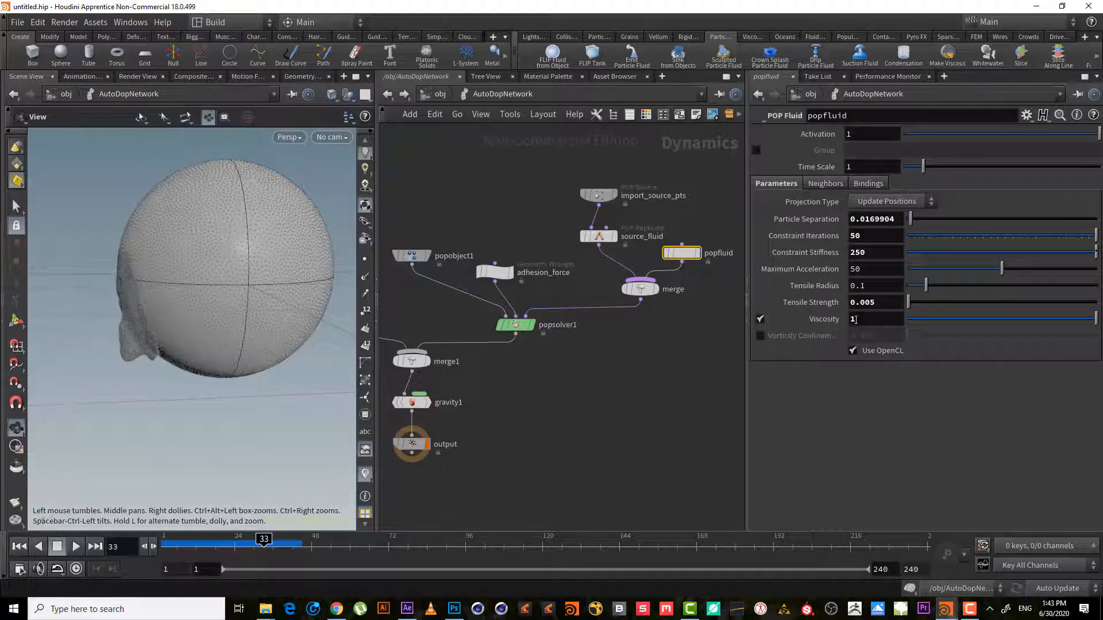
pyautogui.write('0')
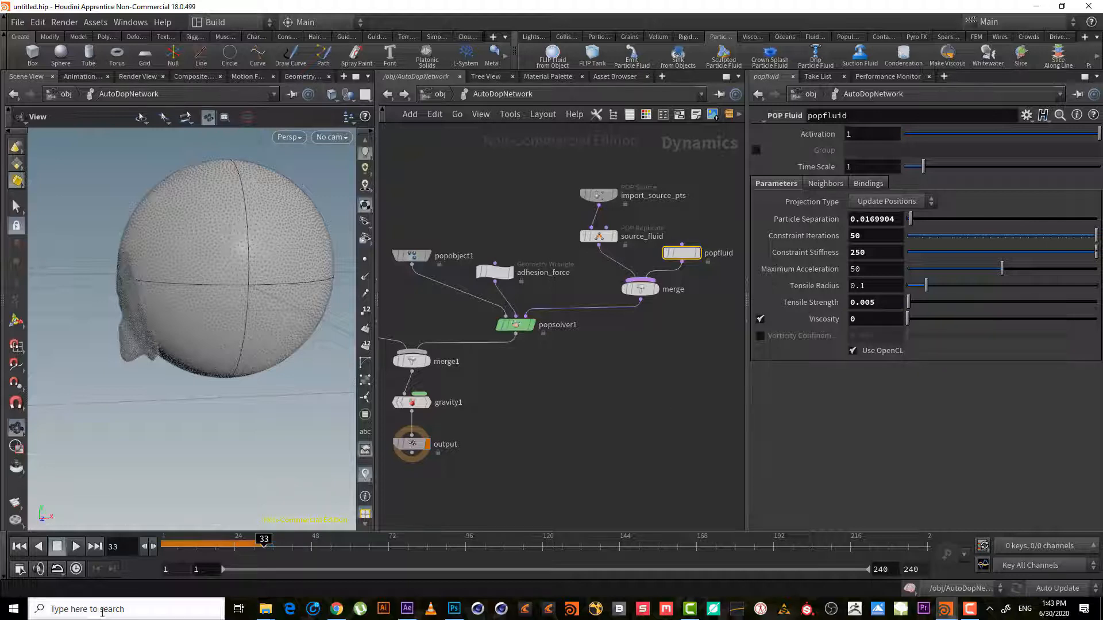
pyautogui.click(75, 546)
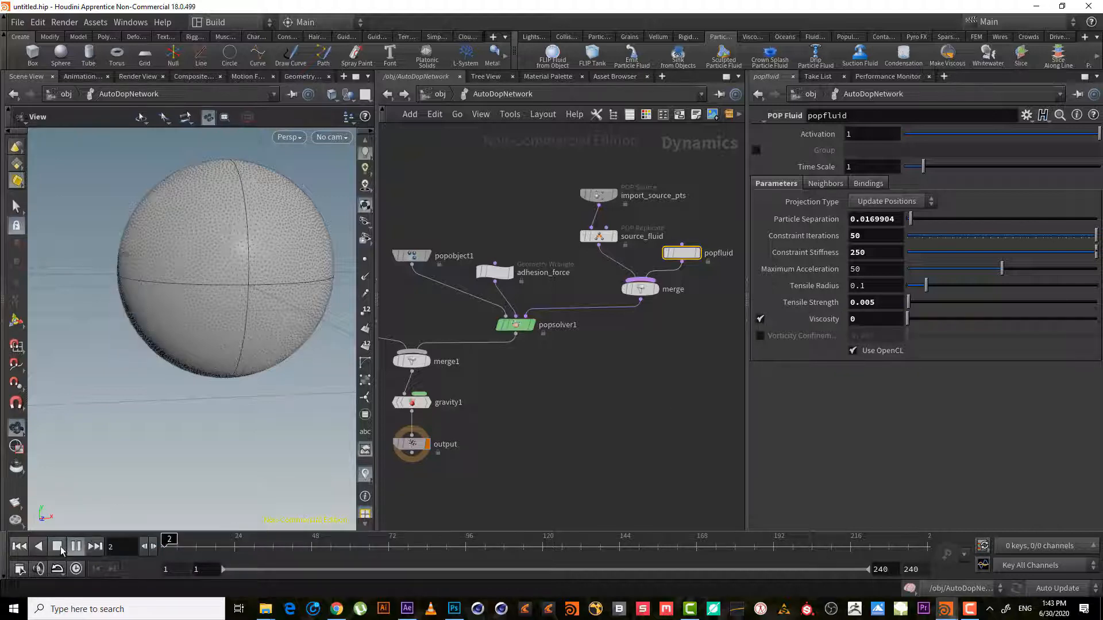
pyautogui.click(57, 546)
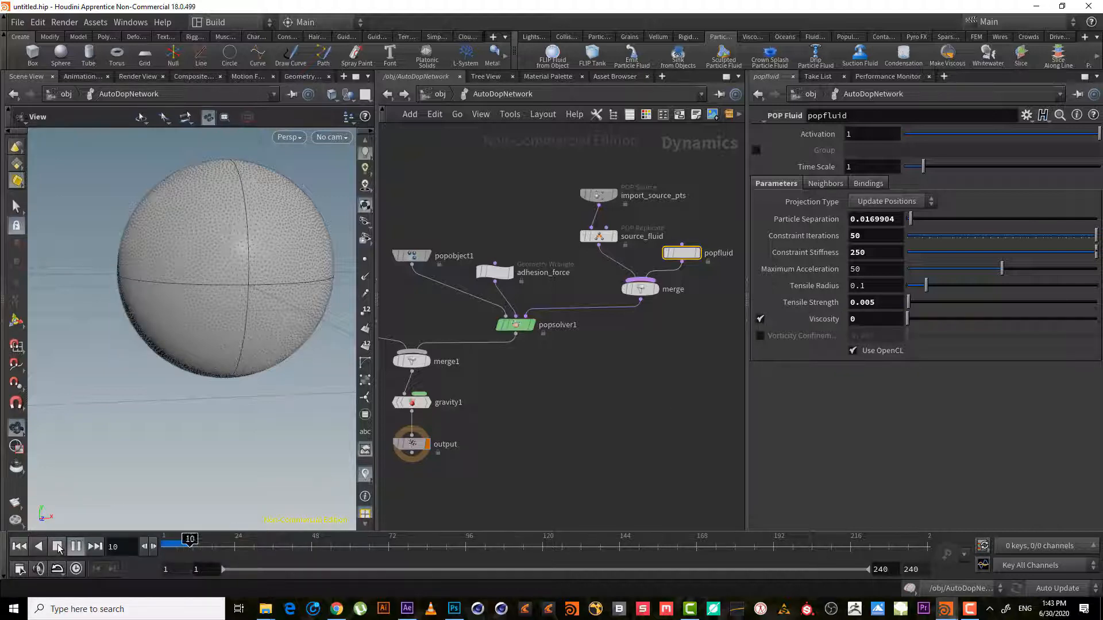
pyautogui.click(57, 547)
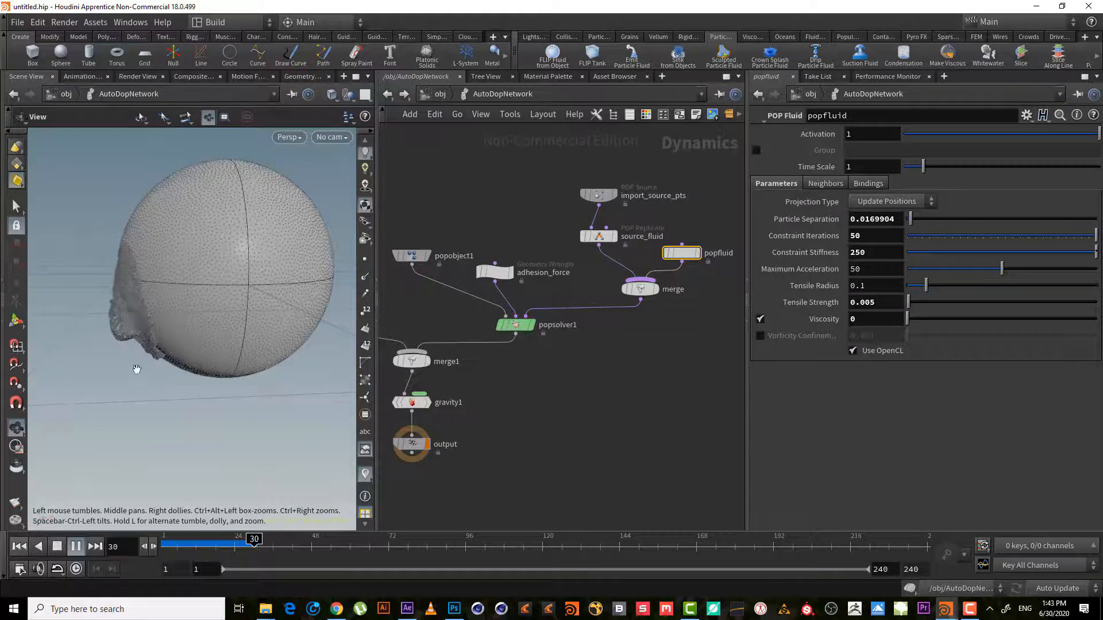
pyautogui.click(76, 546)
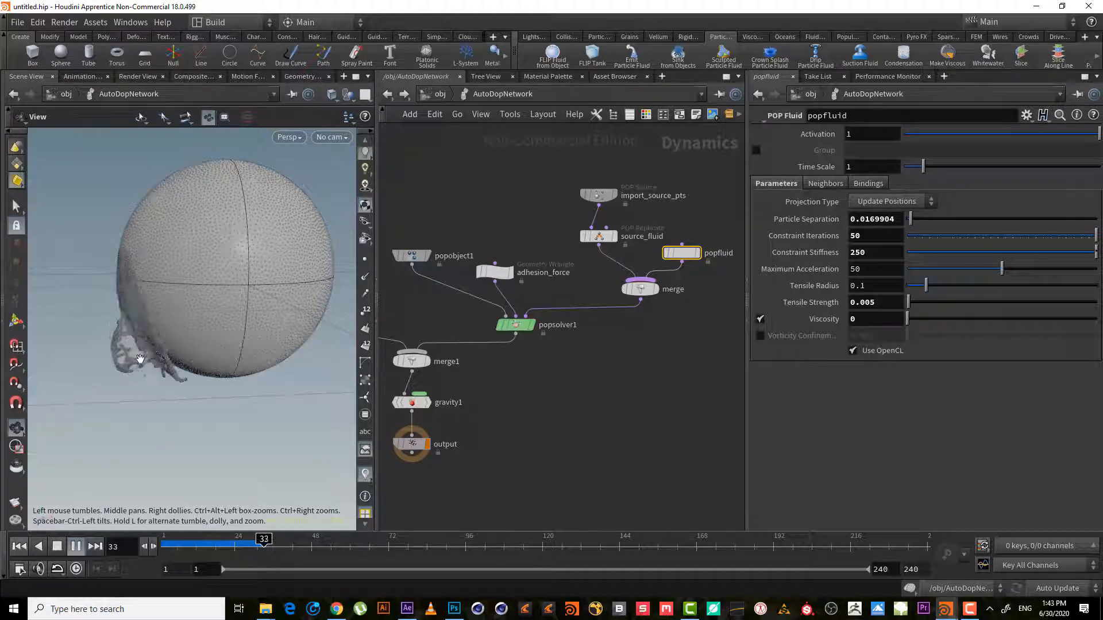
pyautogui.click(75, 546)
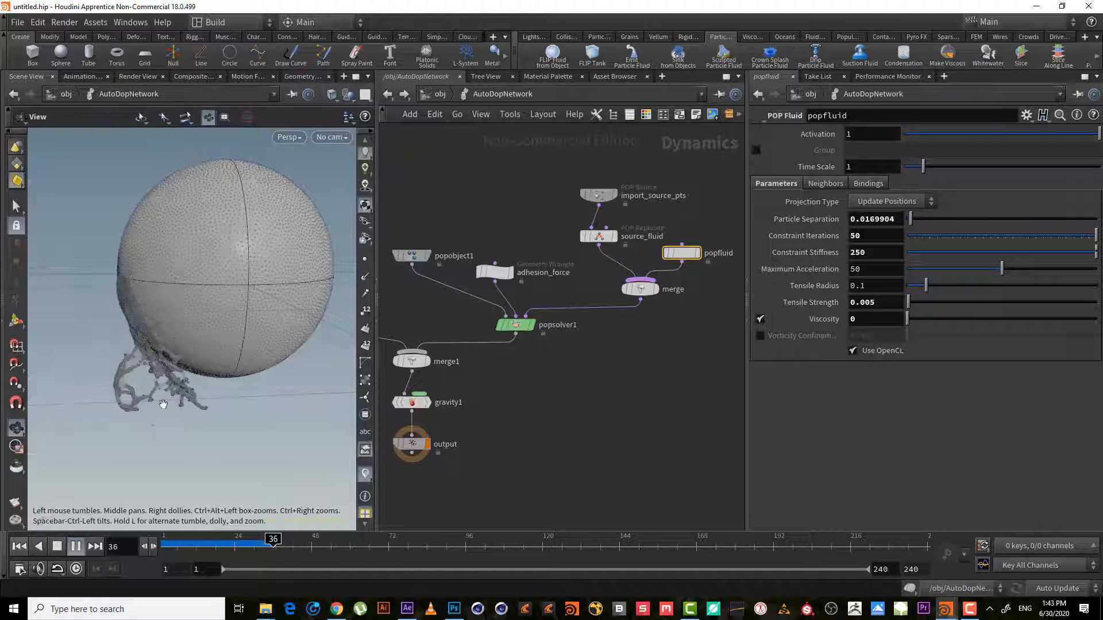
pyautogui.click(75, 546)
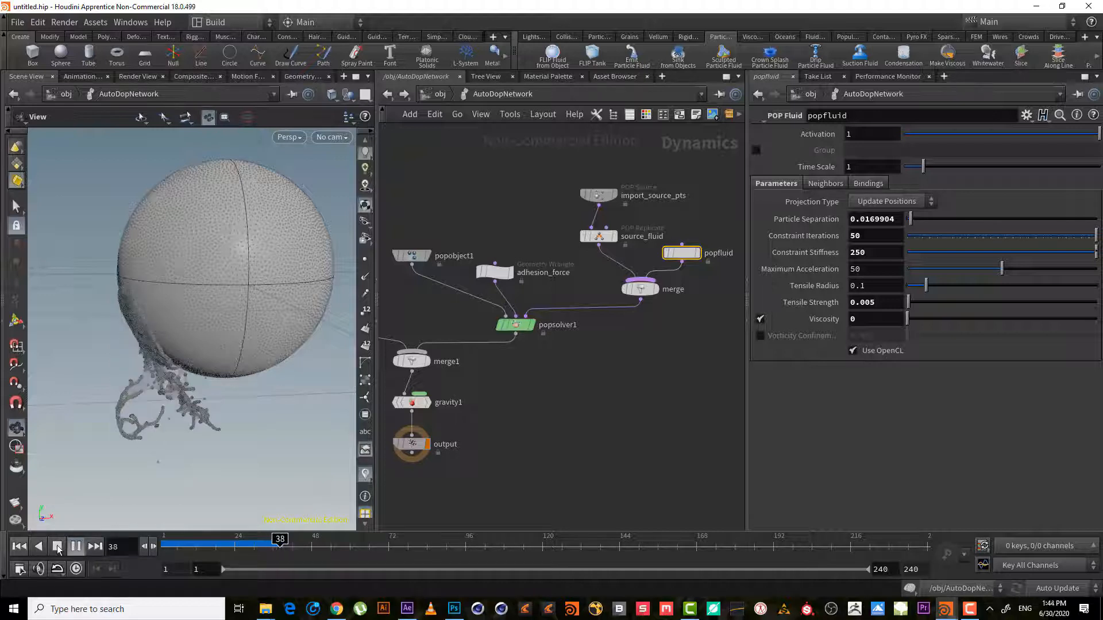
pyautogui.click(75, 547)
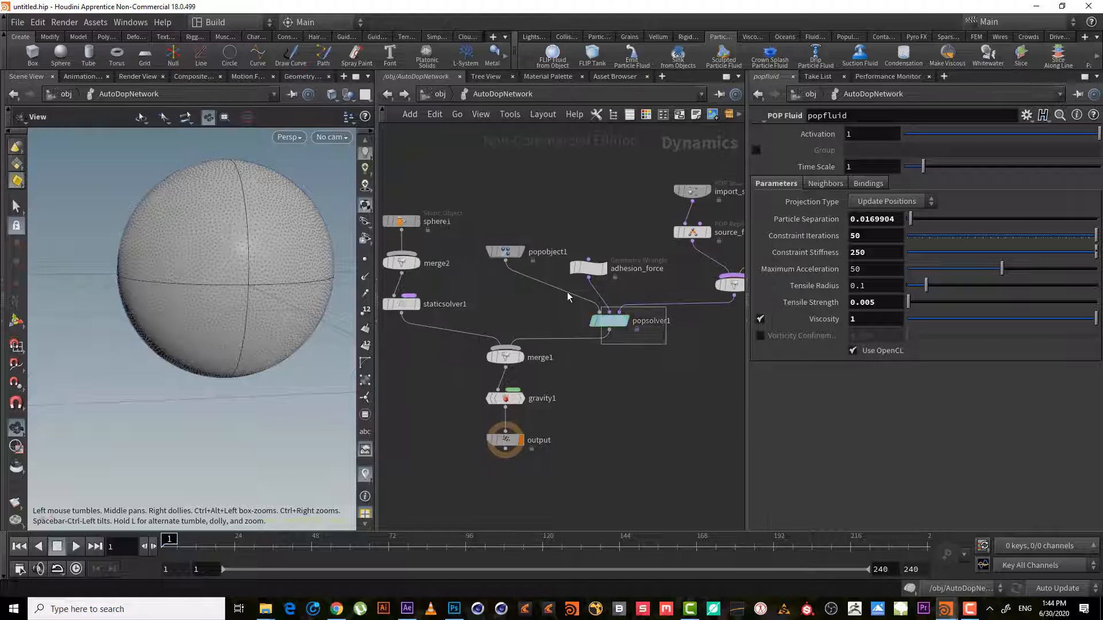
# - Review popsolver1 and popobject1, then show the sphere1 static object's collision settings
pyautogui.click(608, 320)
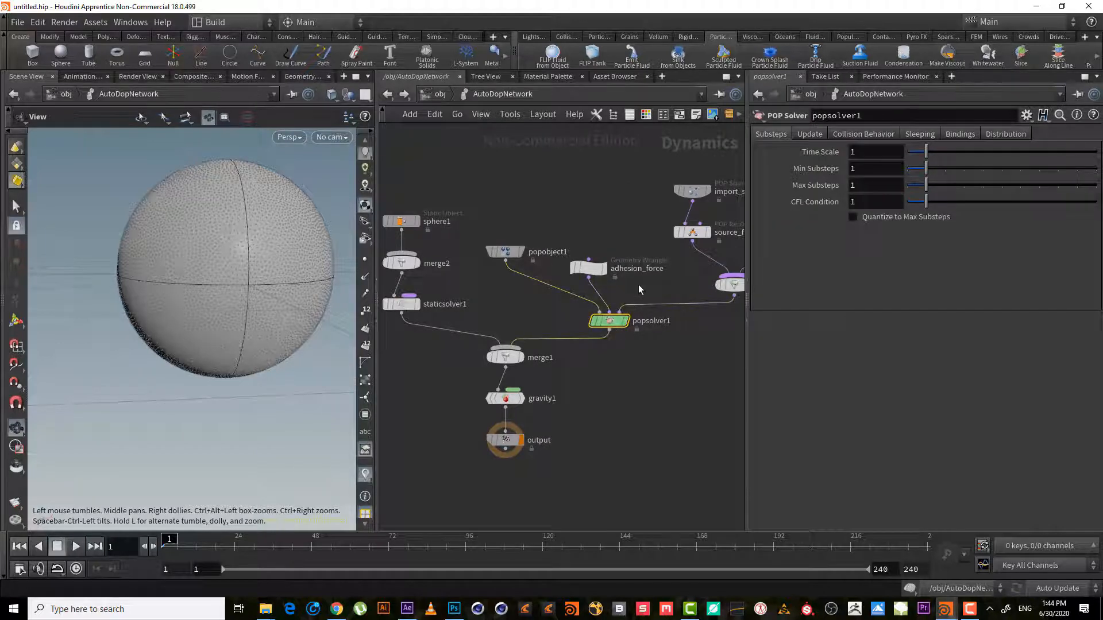
pyautogui.click(587, 268)
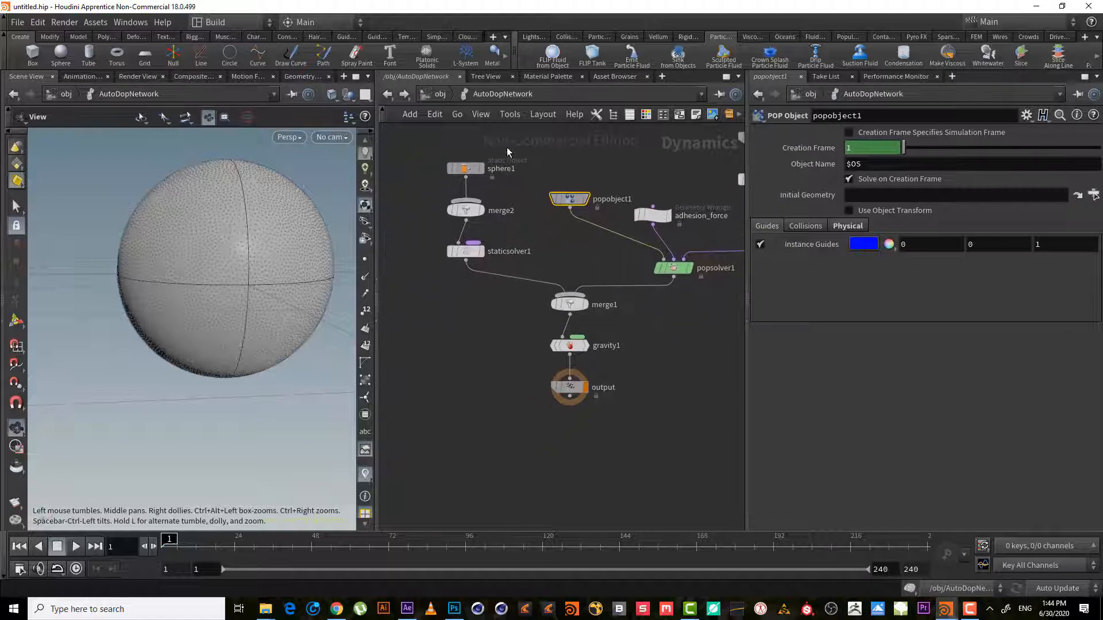
pyautogui.click(464, 168)
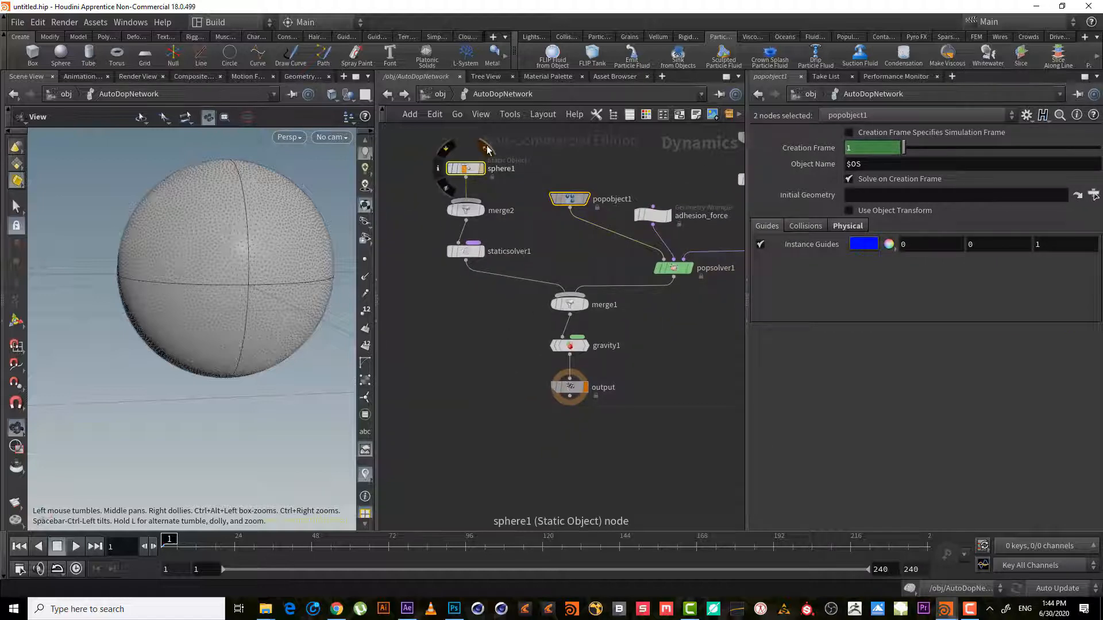
pyautogui.click(464, 168)
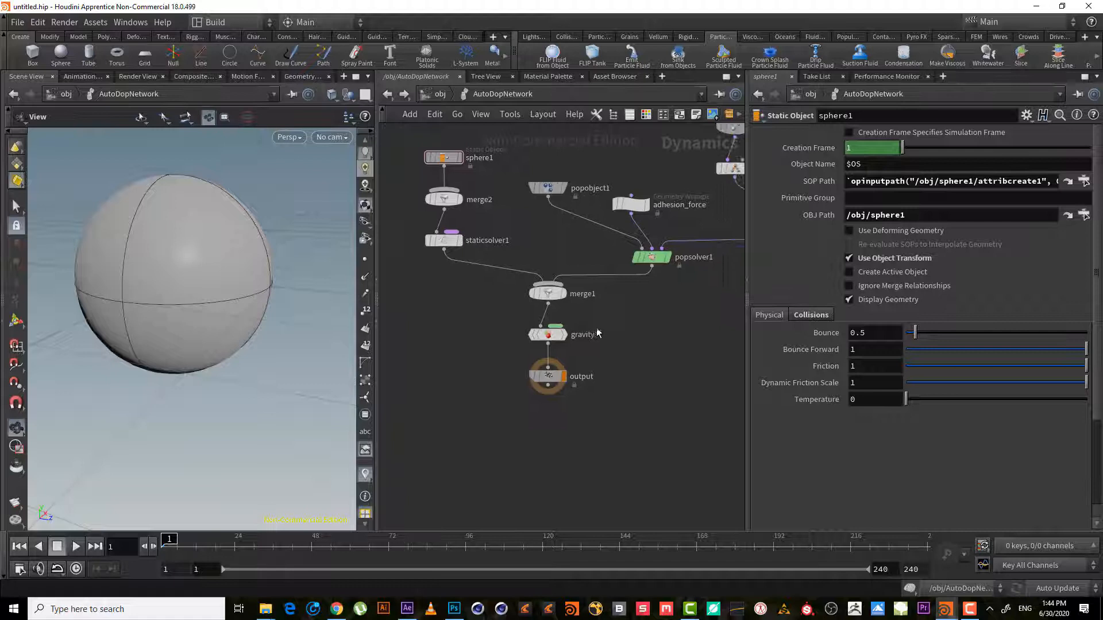
# - Play the sphere condensation sim to frame 31, then browse the Particles and Rigid Bodies shelves
pyautogui.click(75, 547)
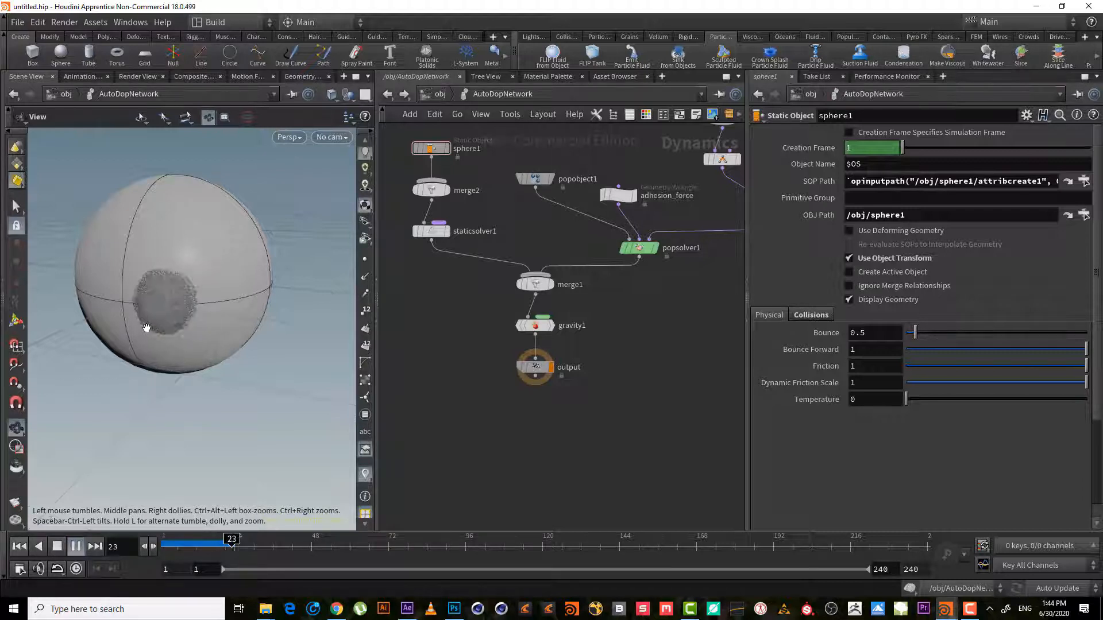
pyautogui.click(75, 546)
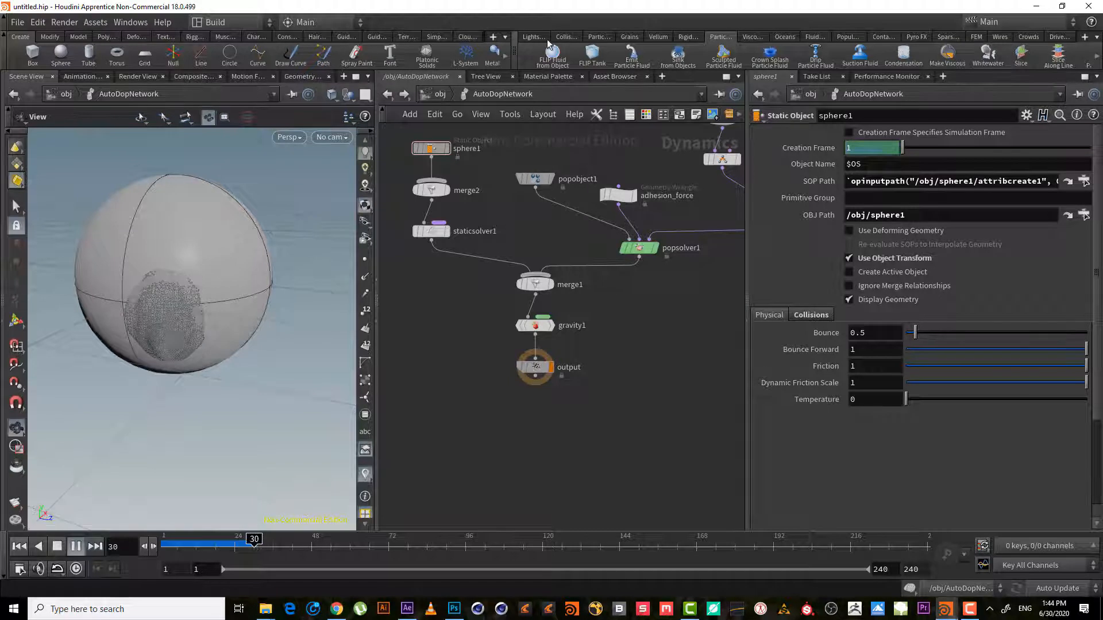
pyautogui.click(75, 546)
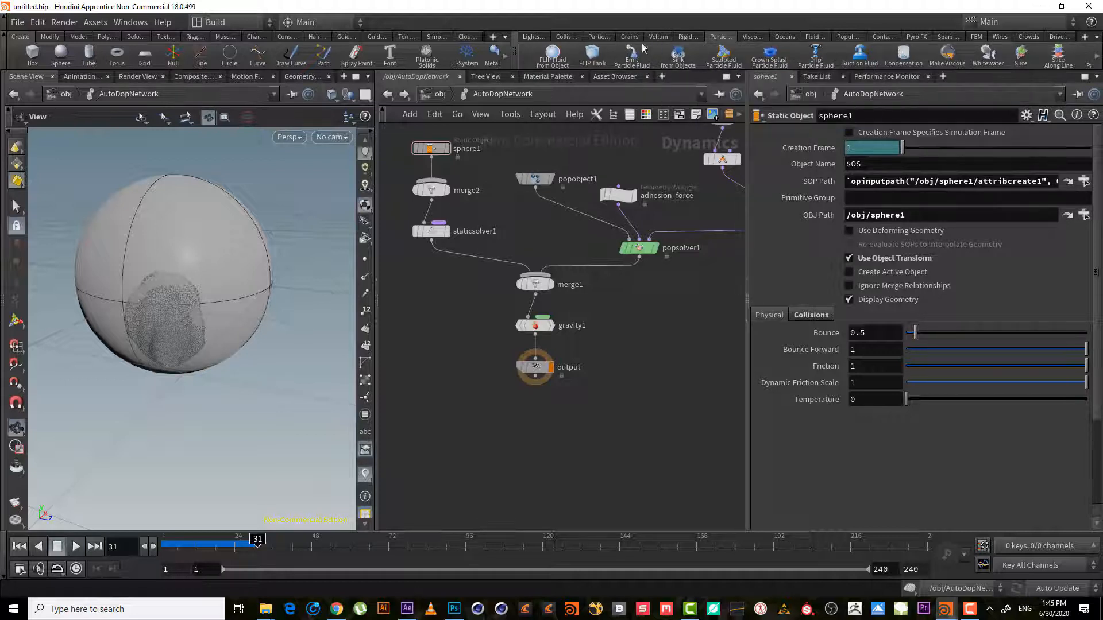
pyautogui.moveTo(697, 64)
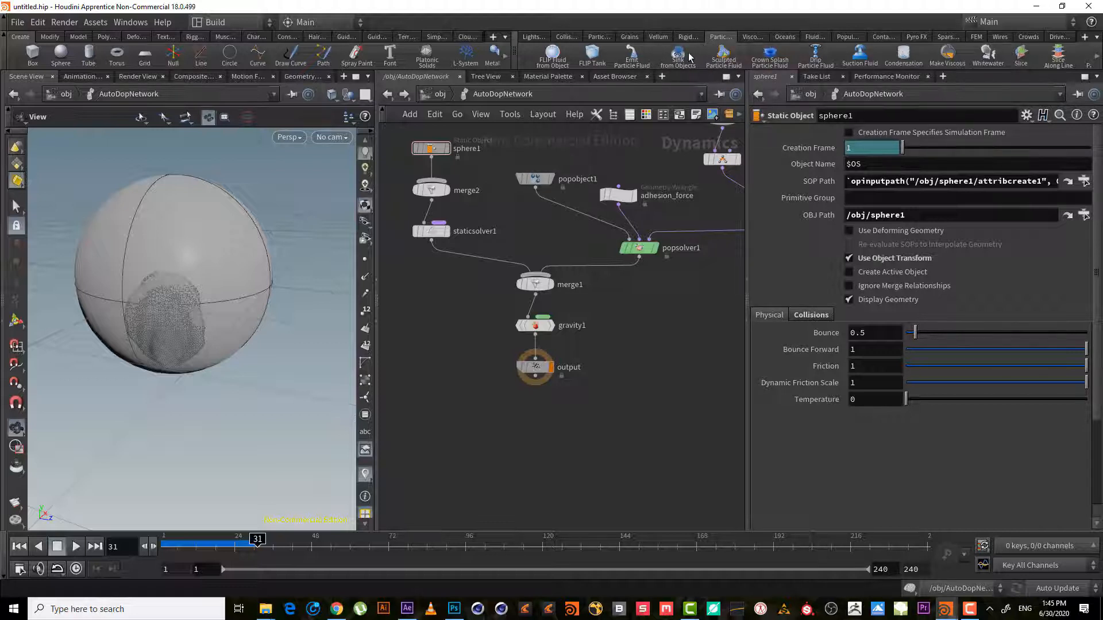
pyautogui.moveTo(705, 54)
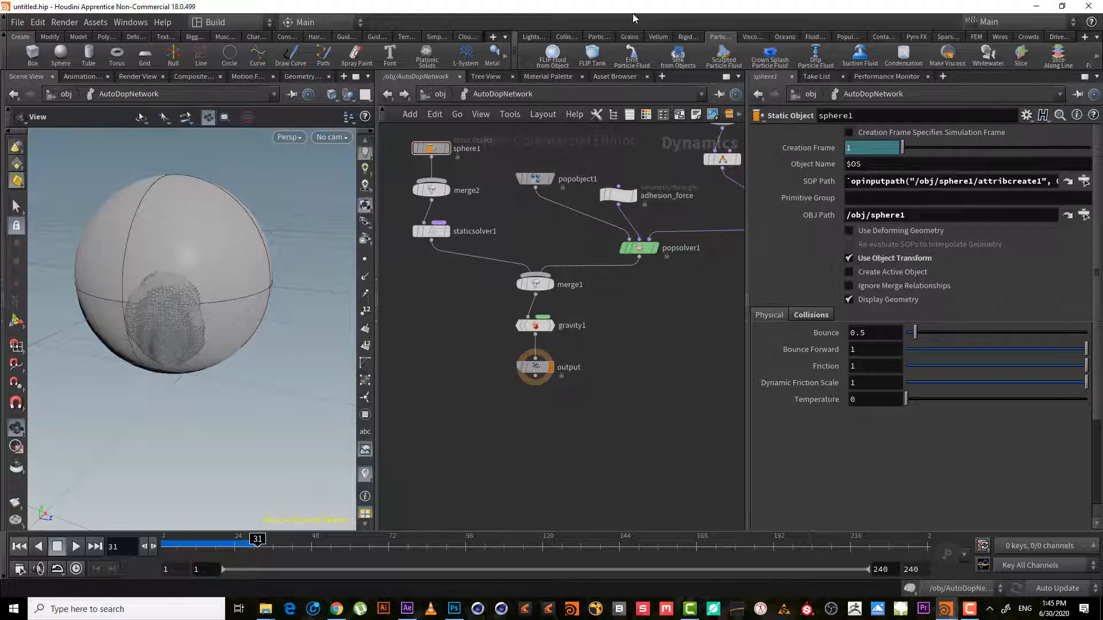
pyautogui.click(598, 36)
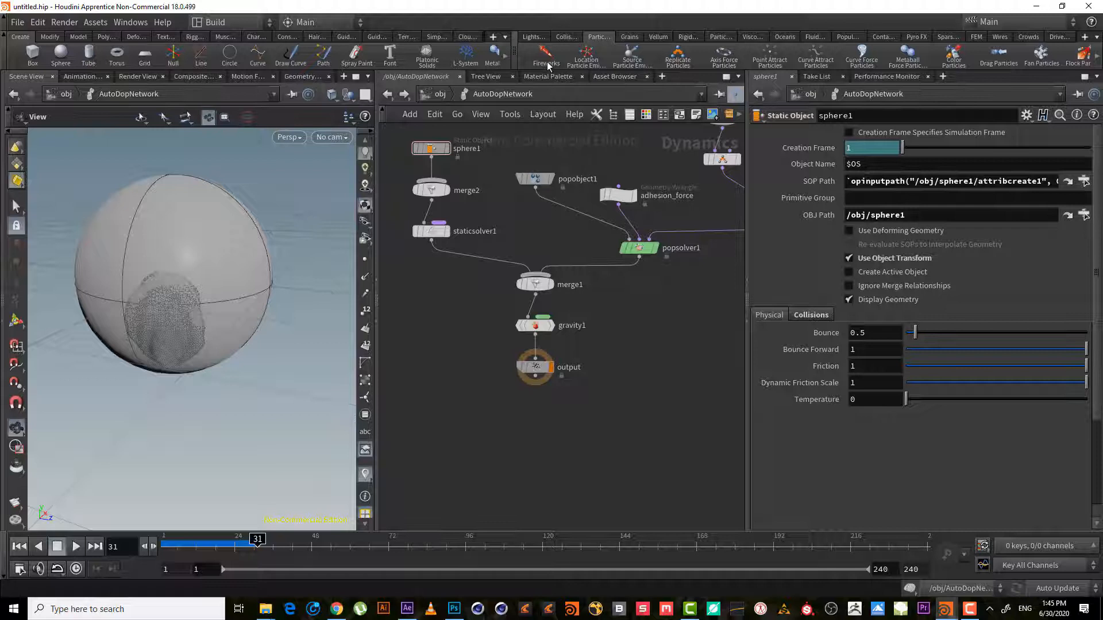
pyautogui.moveTo(633, 59)
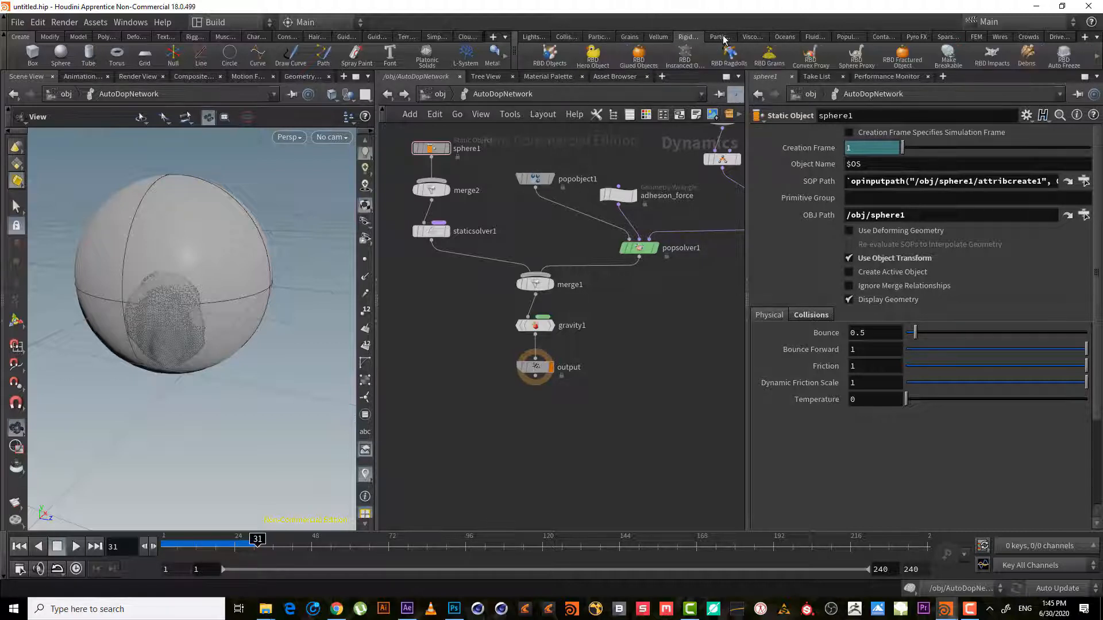
pyautogui.click(718, 36)
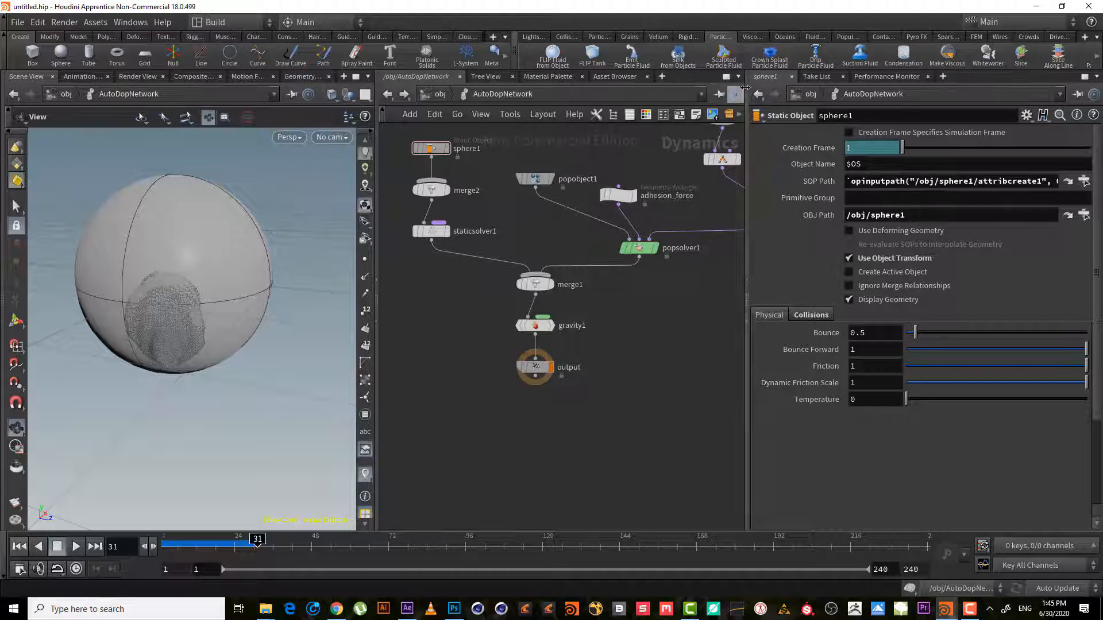